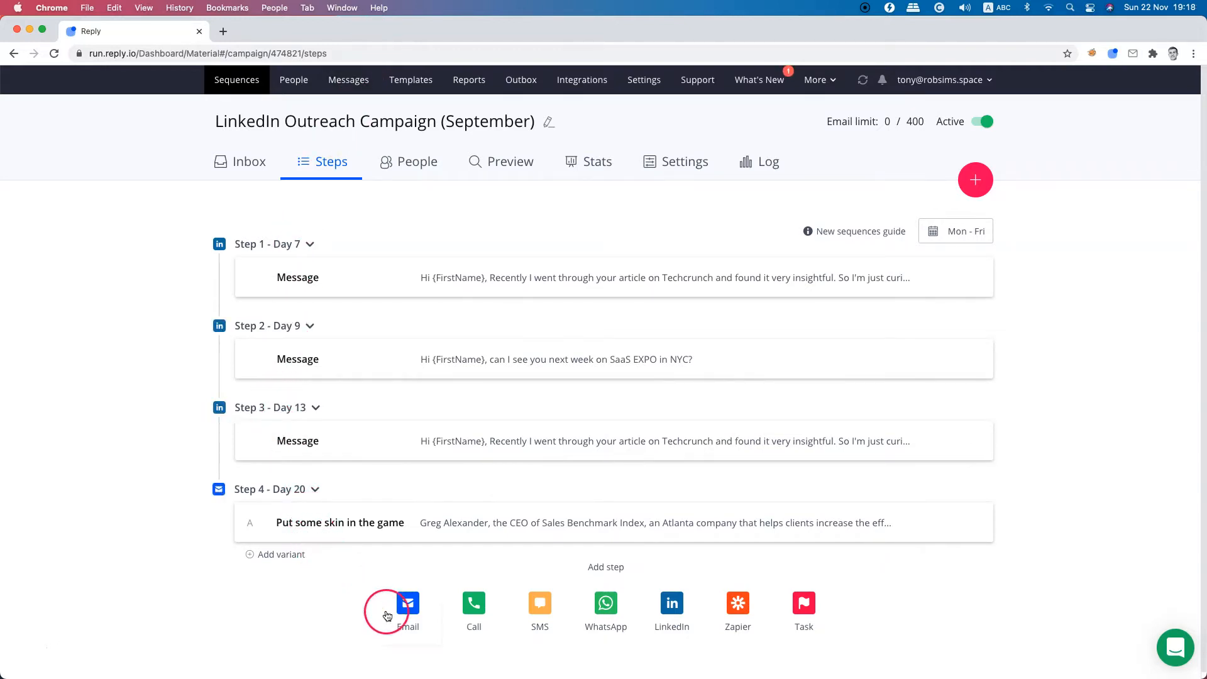
pyautogui.moveTo(658, 647)
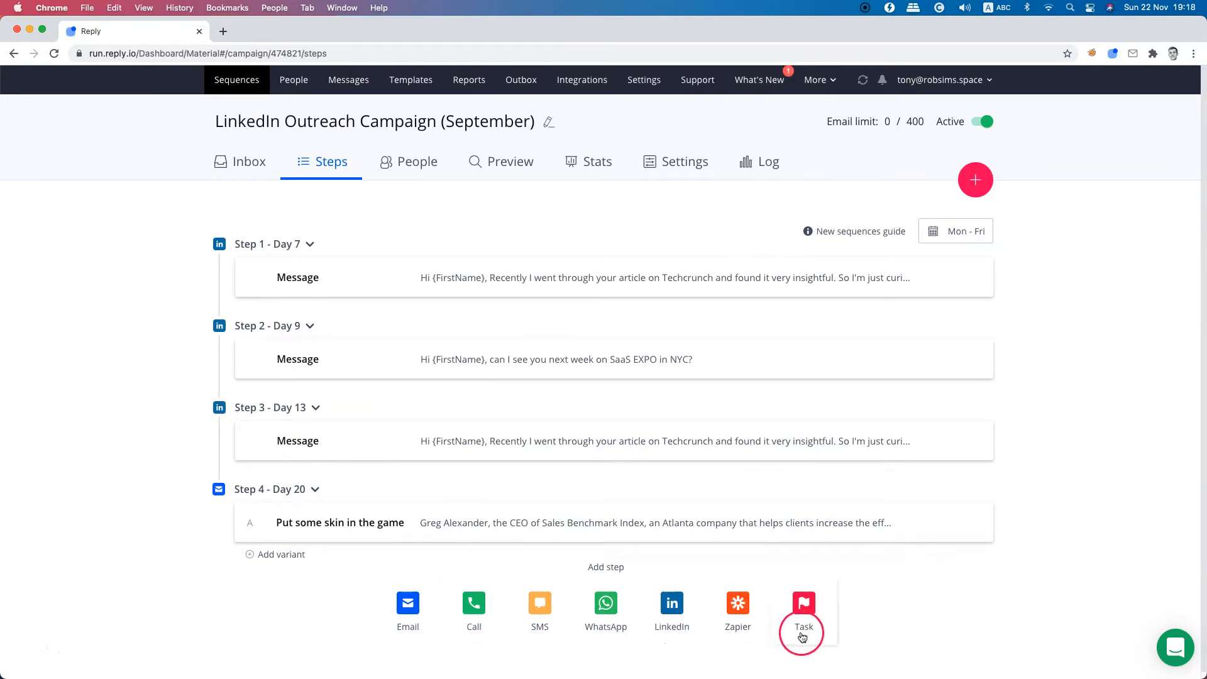
pyautogui.moveTo(724, 651)
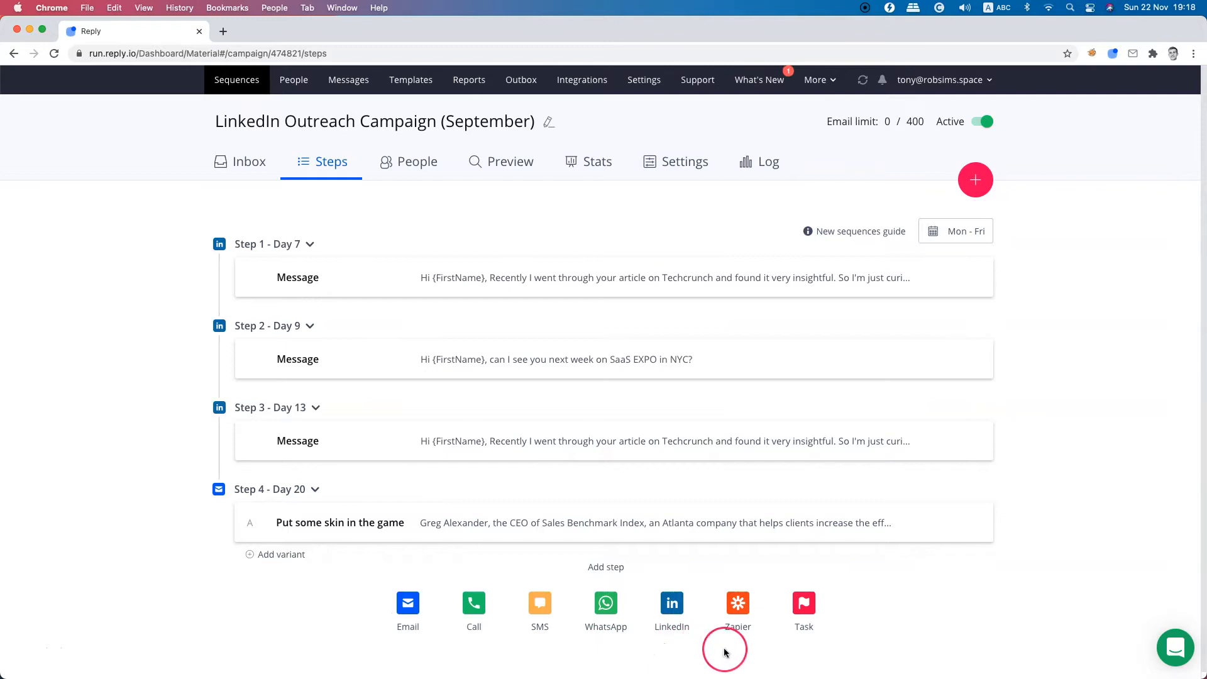
pyautogui.moveTo(723, 652)
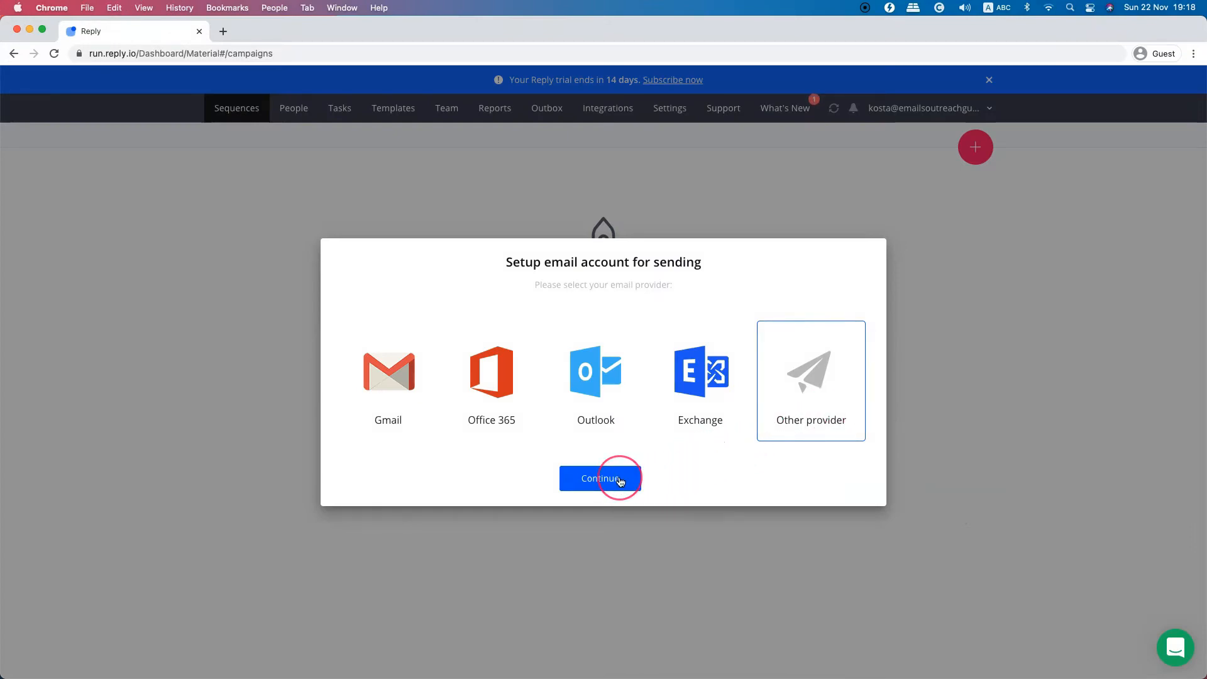
# - Choose Other provider for the sending email account and continue past the IMAP/SMTP form
pyautogui.click(602, 478)
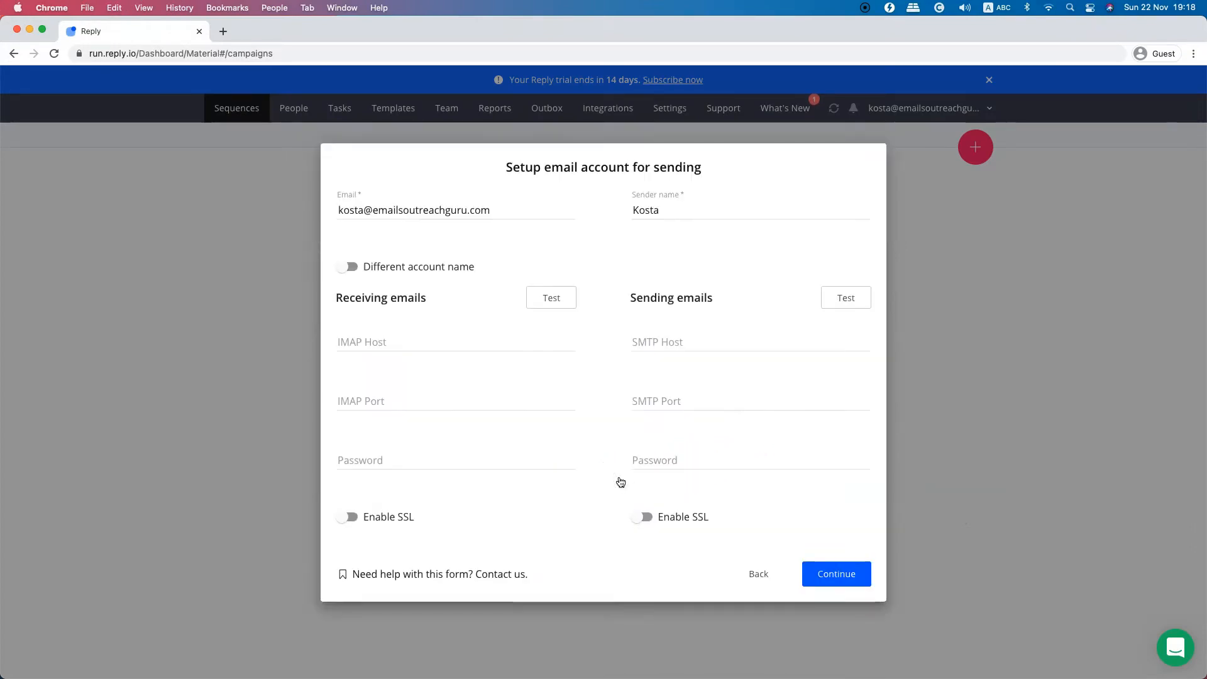
pyautogui.click(836, 574)
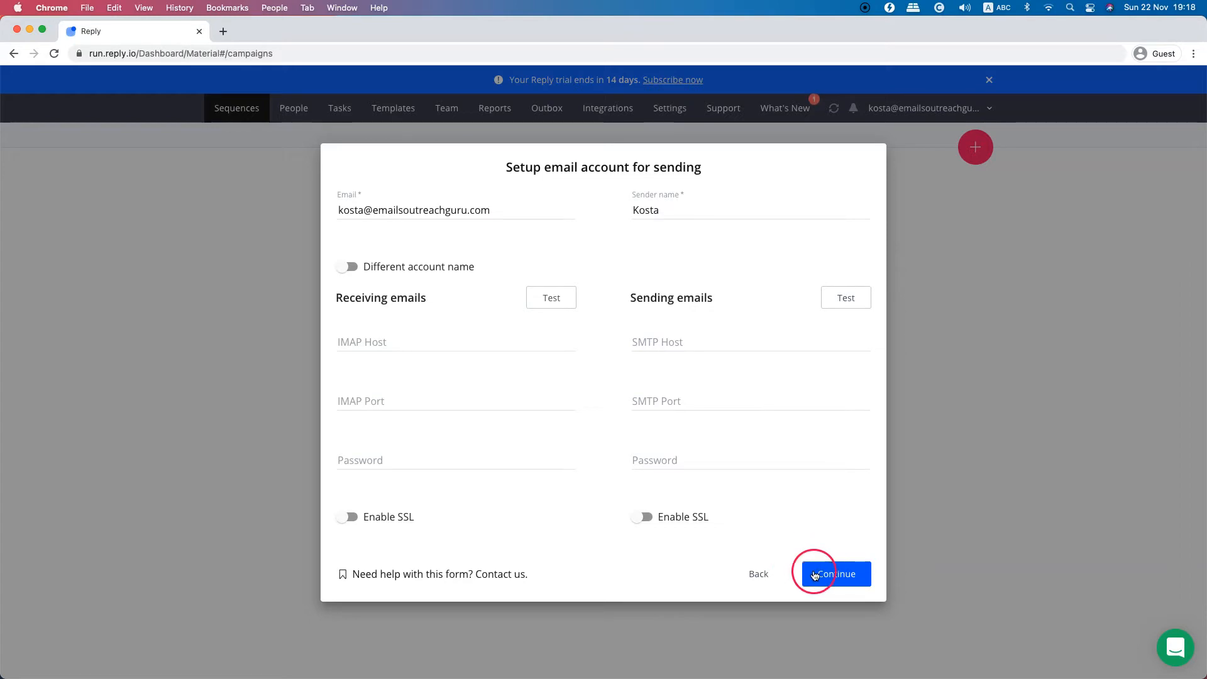
pyautogui.click(834, 573)
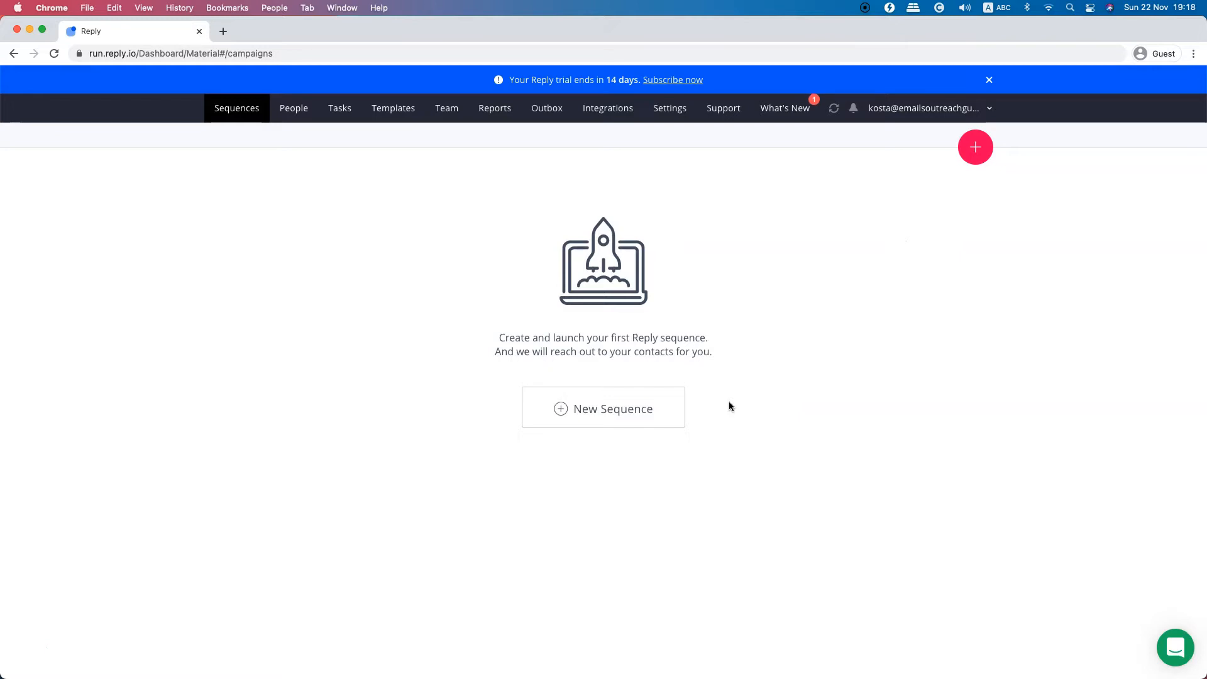
# - Start a new sequence from the Sequences page to reach the Add Steps wizard
pyautogui.click(603, 408)
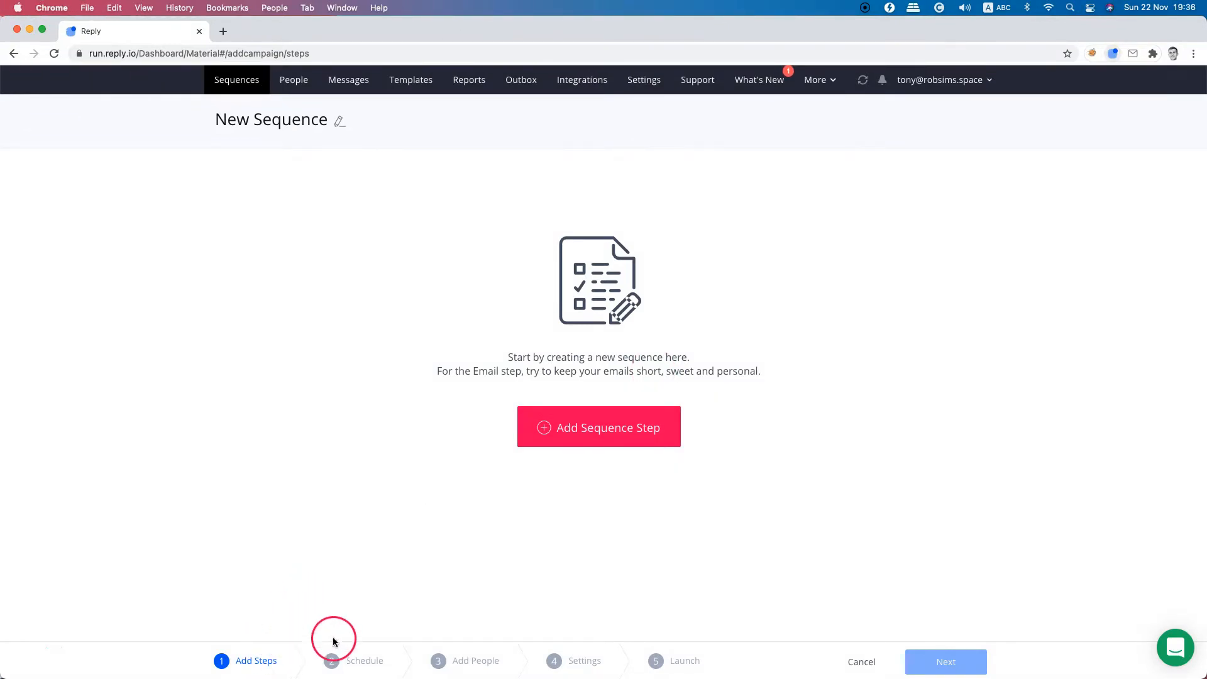
pyautogui.moveTo(649, 627)
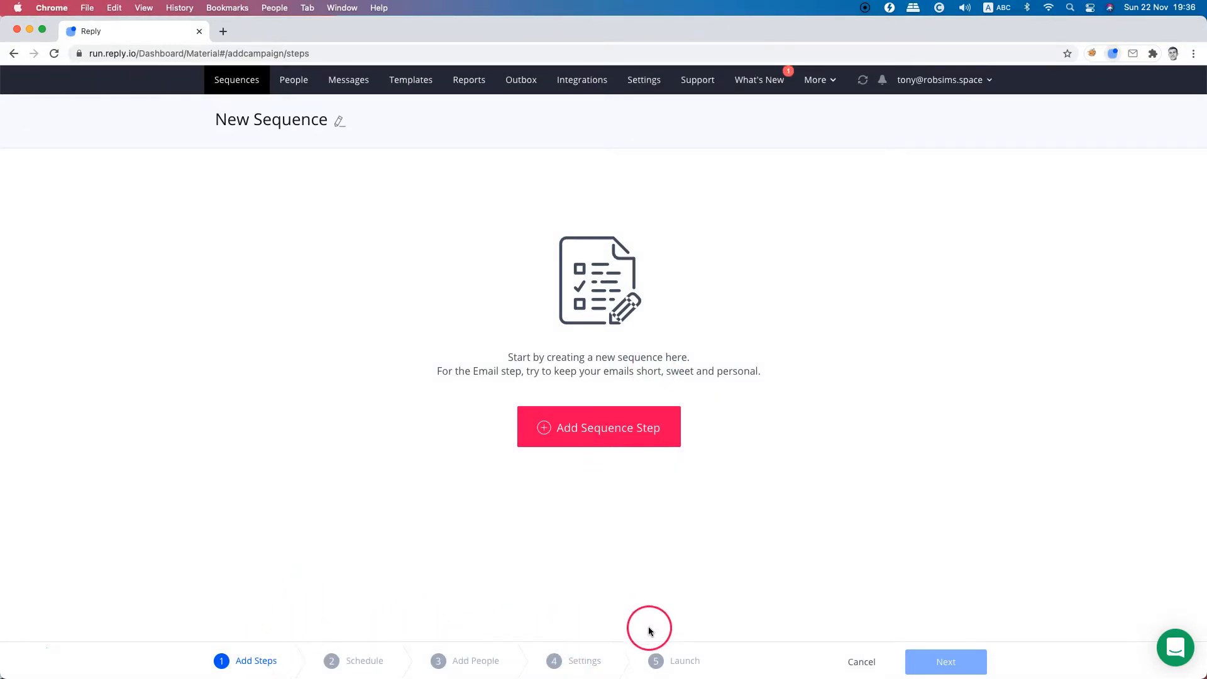
pyautogui.moveTo(651, 491)
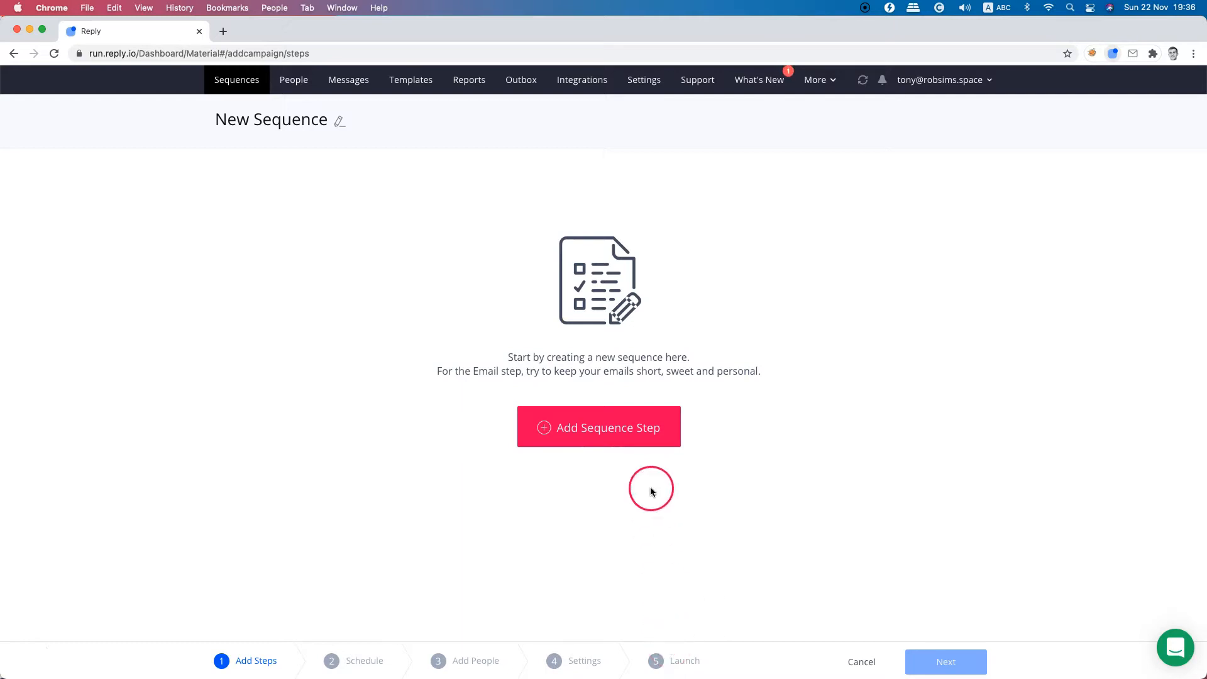
# - Add a first sequence step and preview the Call, SMS, WhatsApp and LinkedIn step types
pyautogui.click(598, 428)
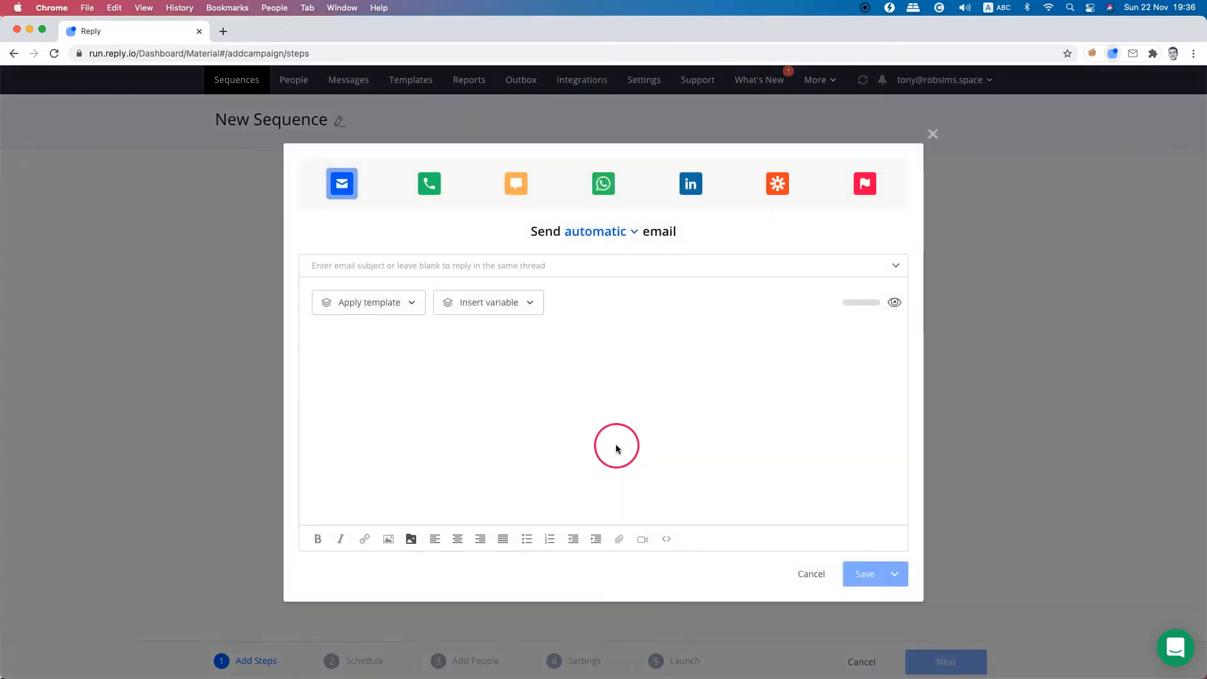
pyautogui.moveTo(597, 237)
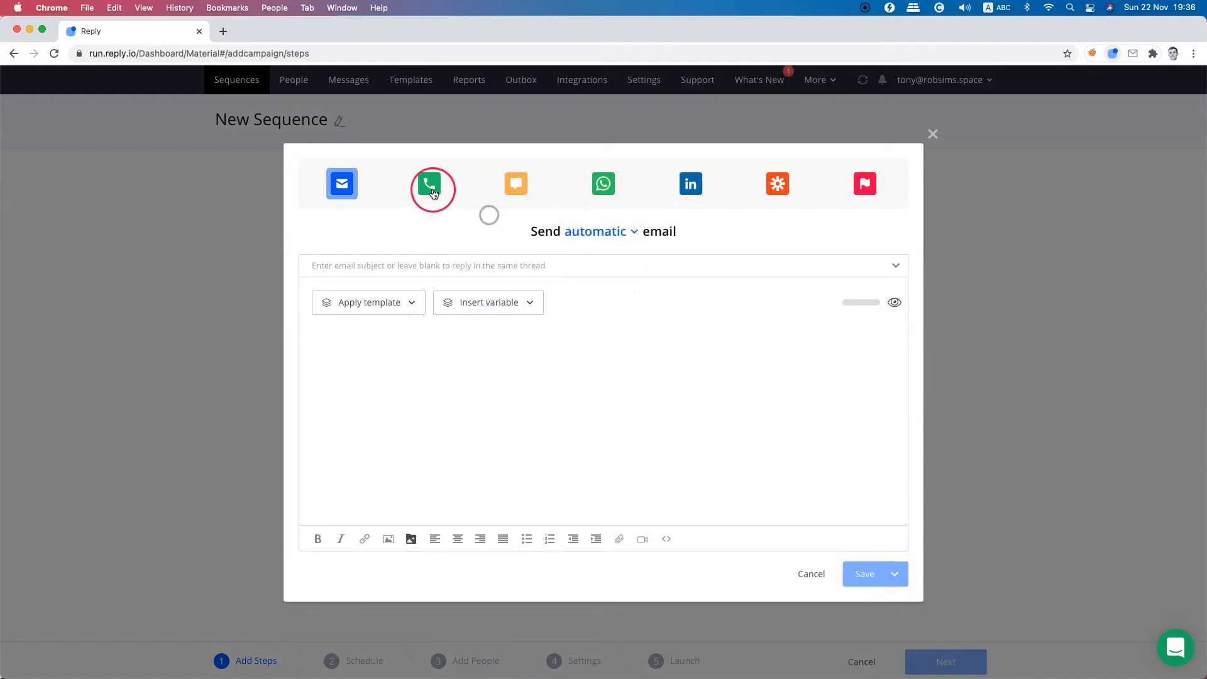
pyautogui.click(515, 183)
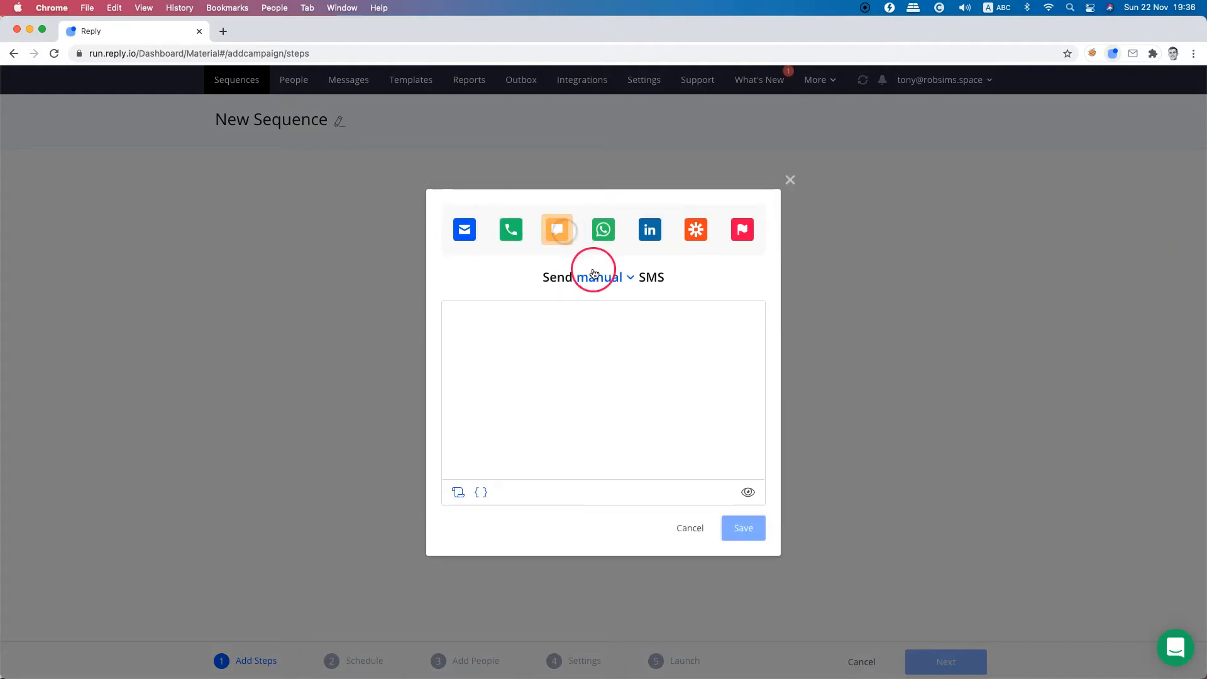
pyautogui.click(603, 230)
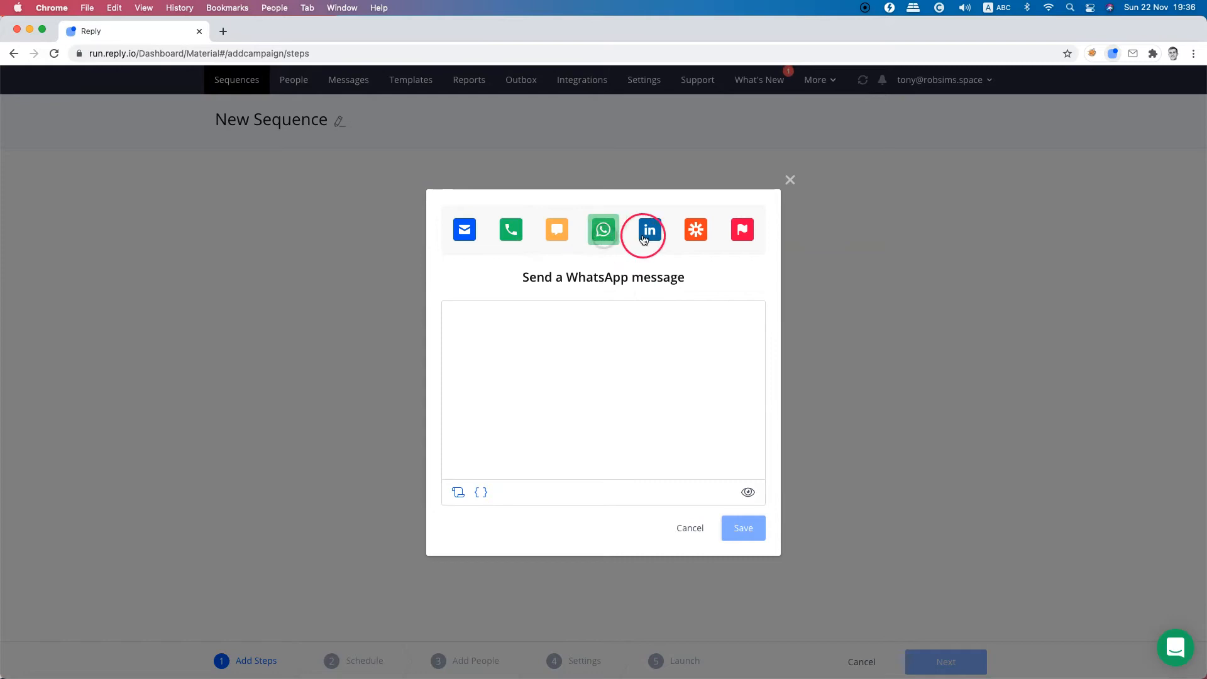
pyautogui.click(648, 230)
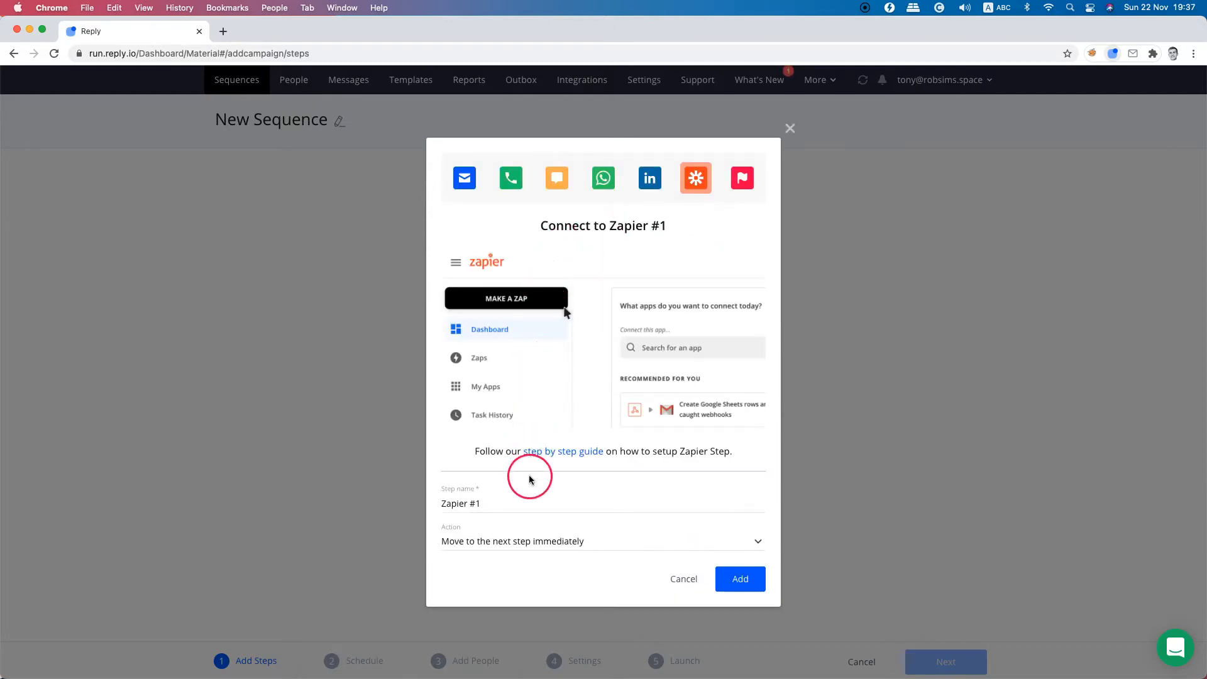
# - Browse the Zapier step's Action dropdown, then switch to an empty to-do task step
pyautogui.click(603, 541)
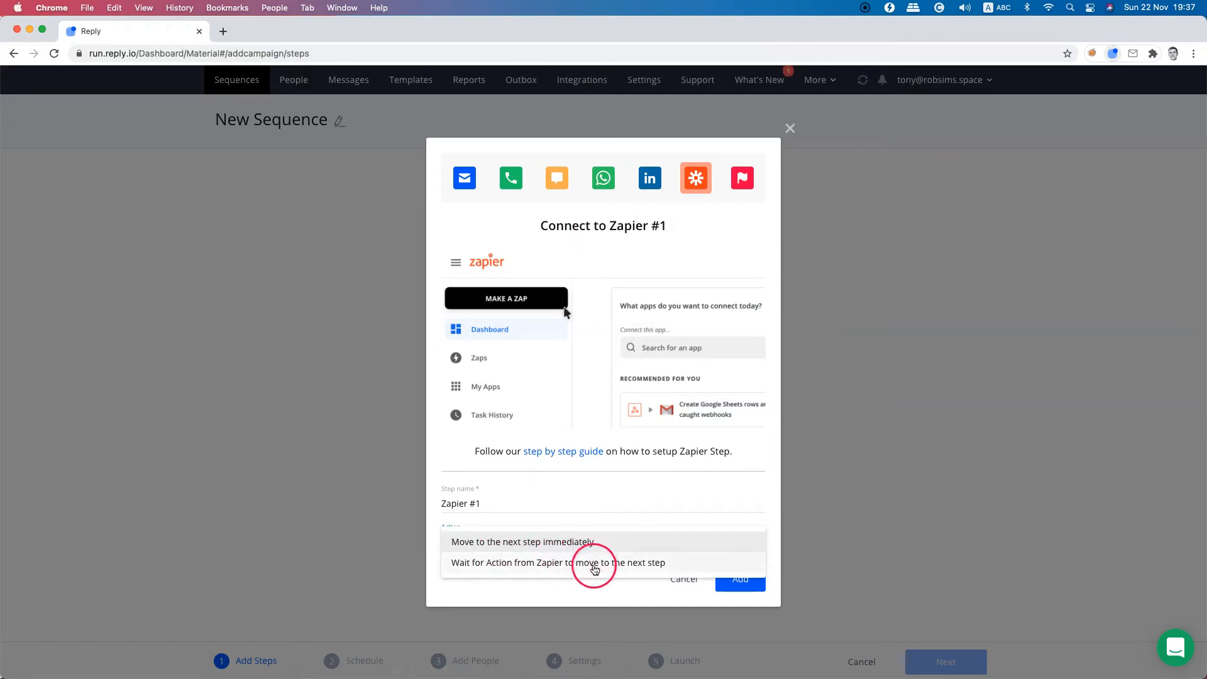
pyautogui.click(523, 541)
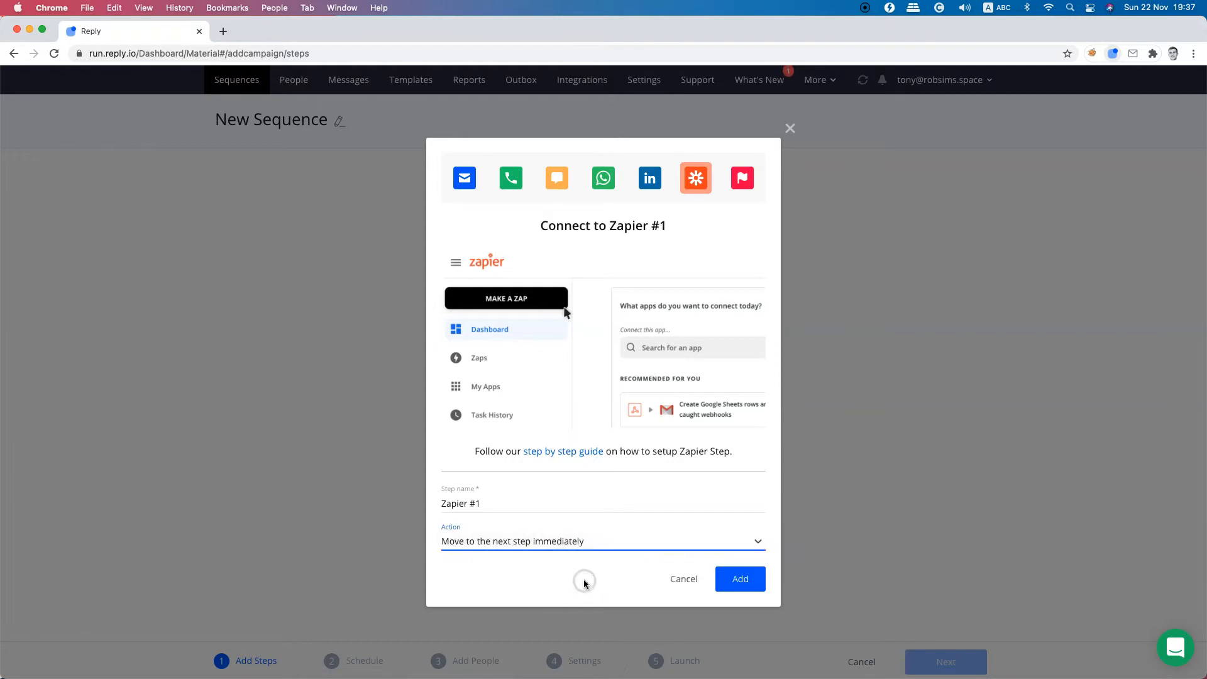
pyautogui.moveTo(719, 396)
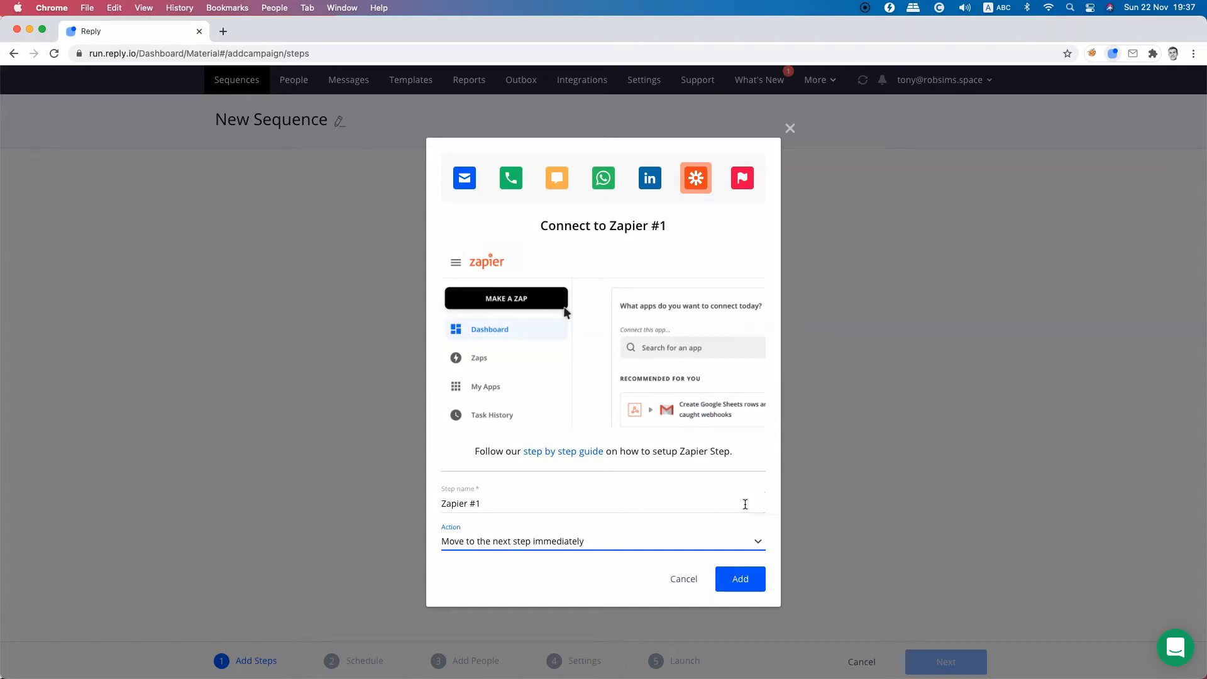
pyautogui.click(741, 178)
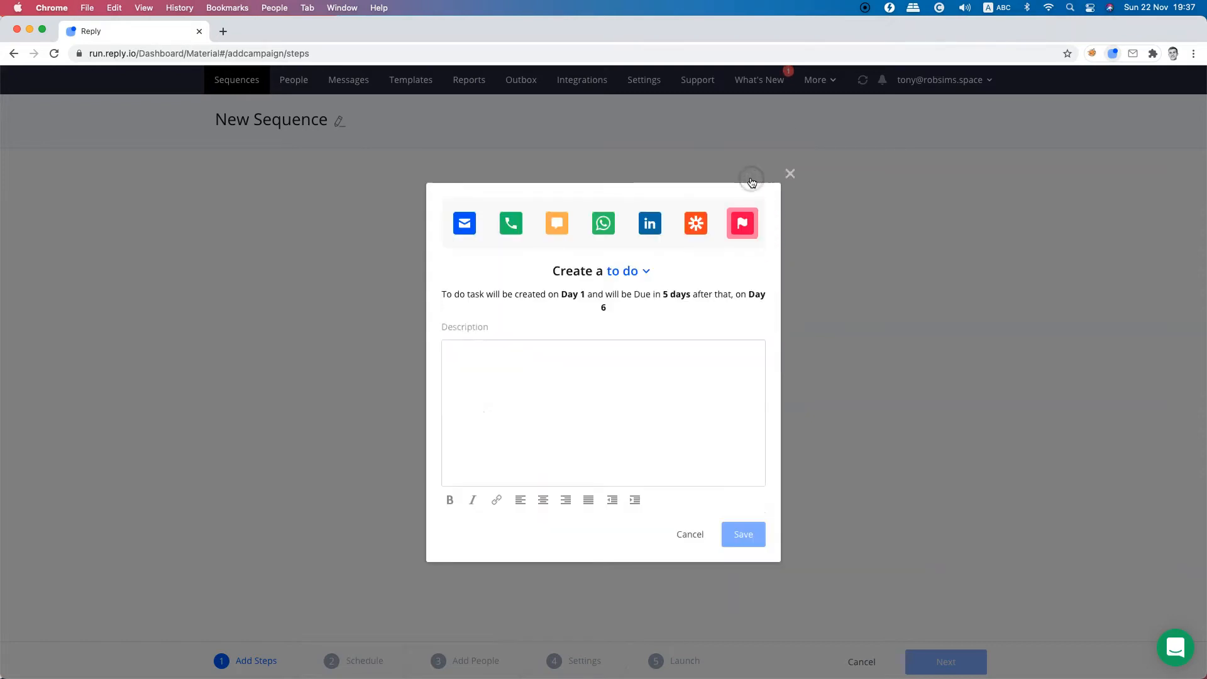
pyautogui.click(627, 270)
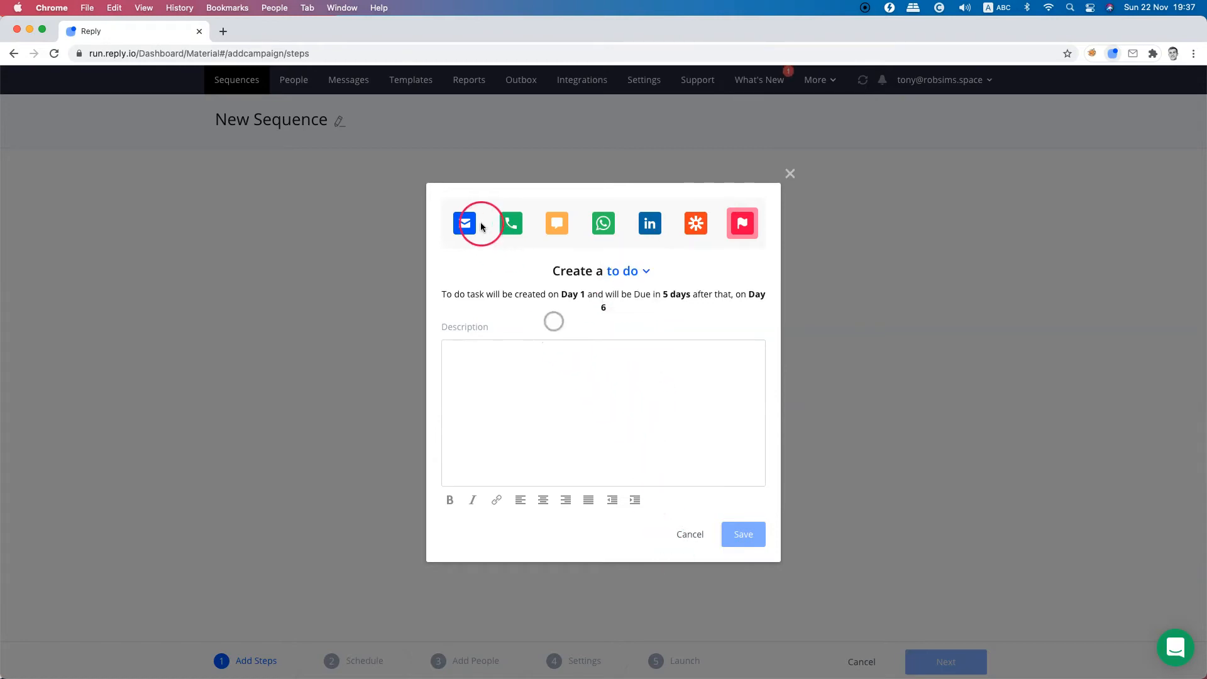
# - Switch back to an automatic email step, pick a saved template and save variant A
pyautogui.click(464, 223)
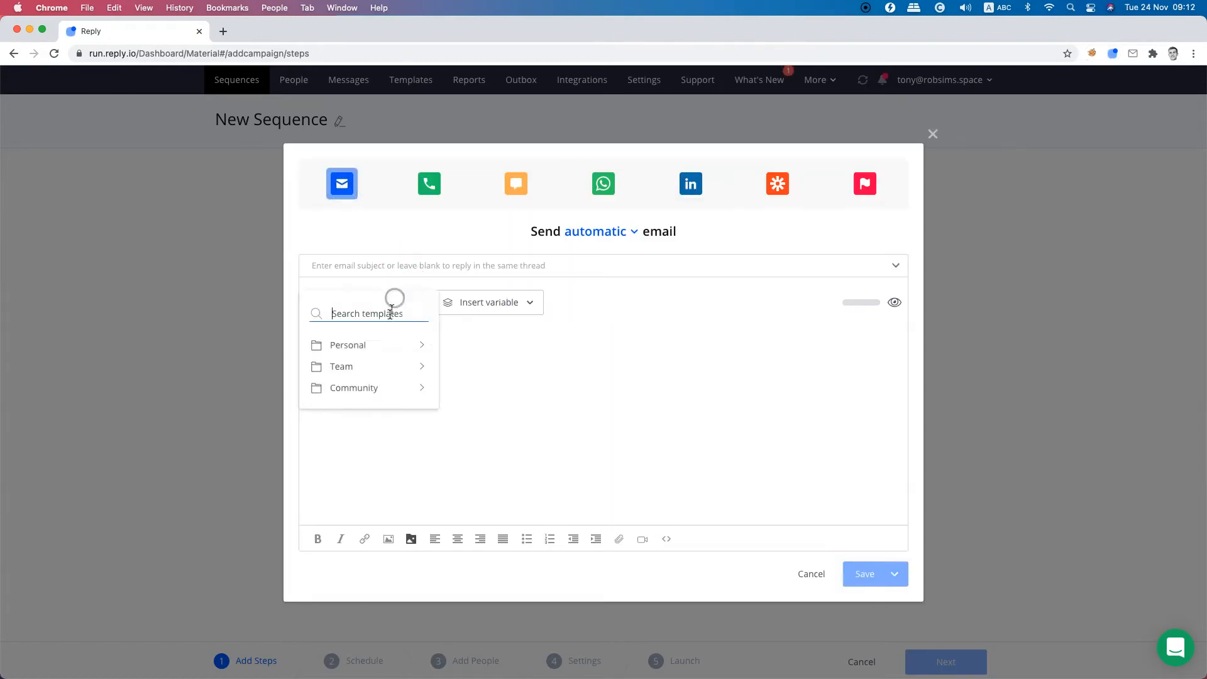
pyautogui.click(346, 344)
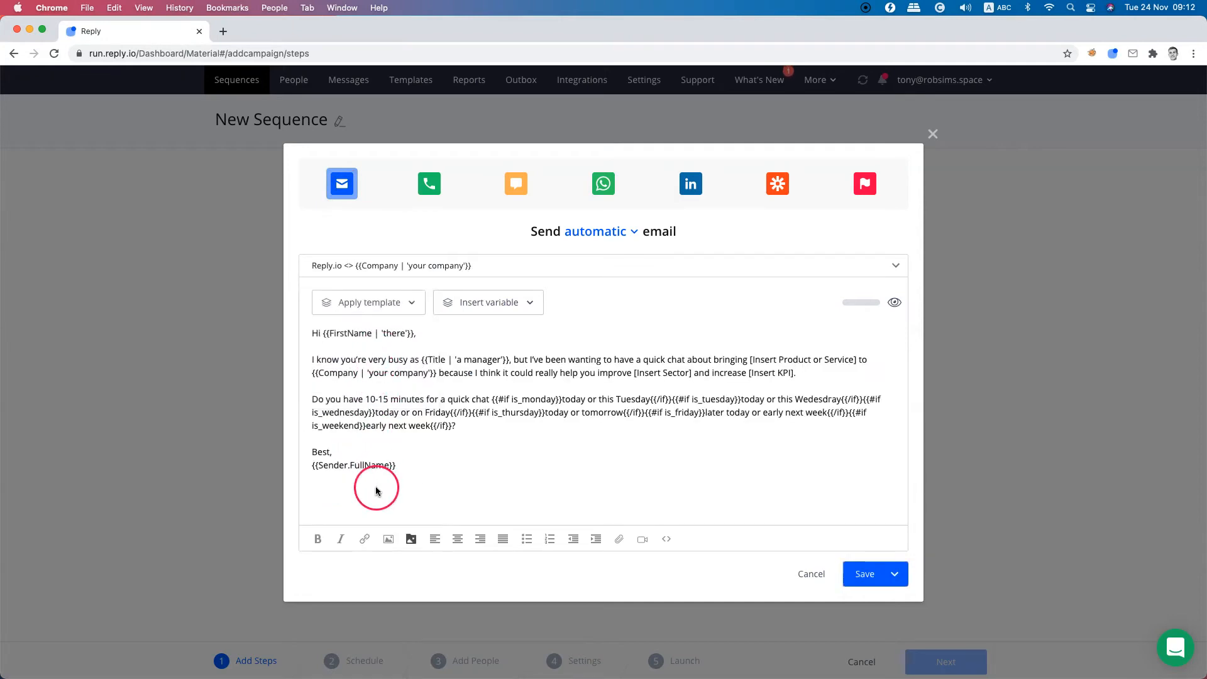
pyautogui.click(864, 573)
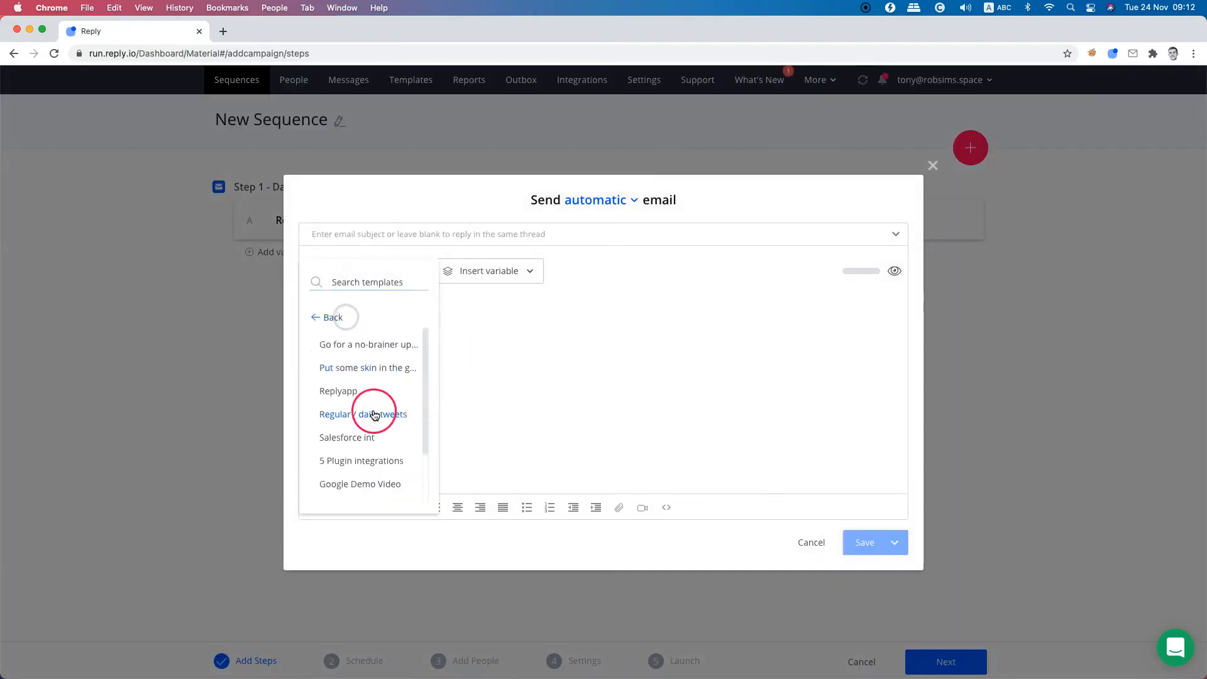
# - Compose variant B from the Nice to Meet You template with a video and save it
pyautogui.click(364, 415)
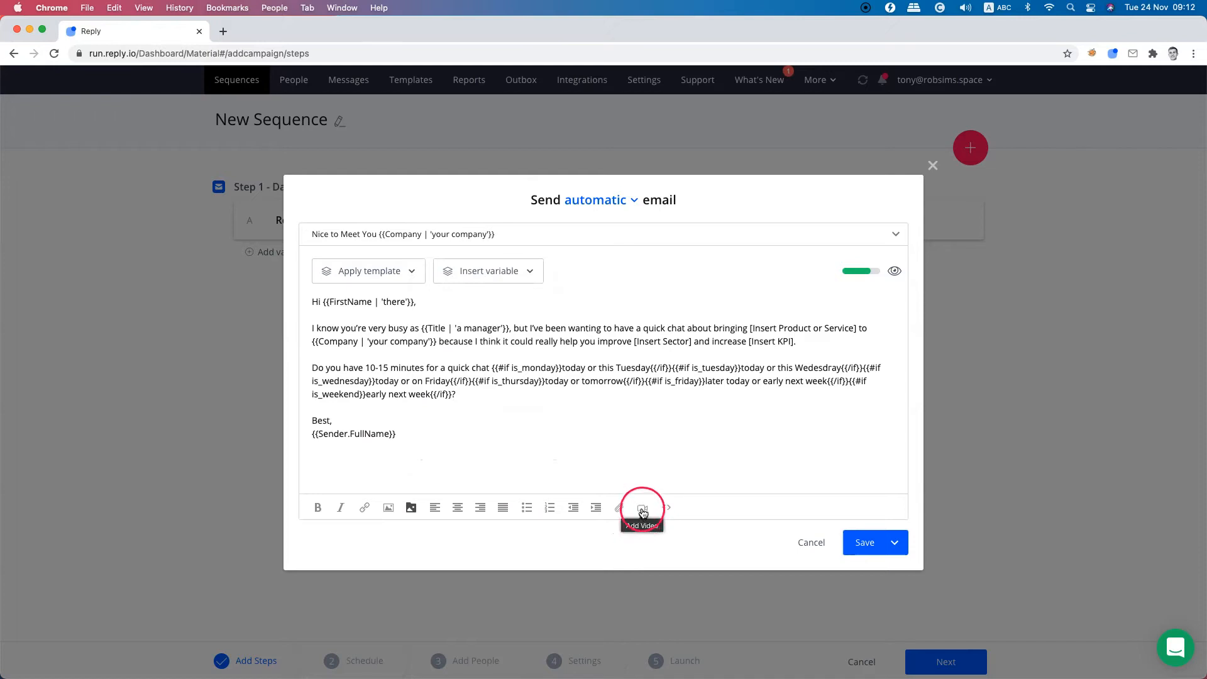
pyautogui.click(642, 508)
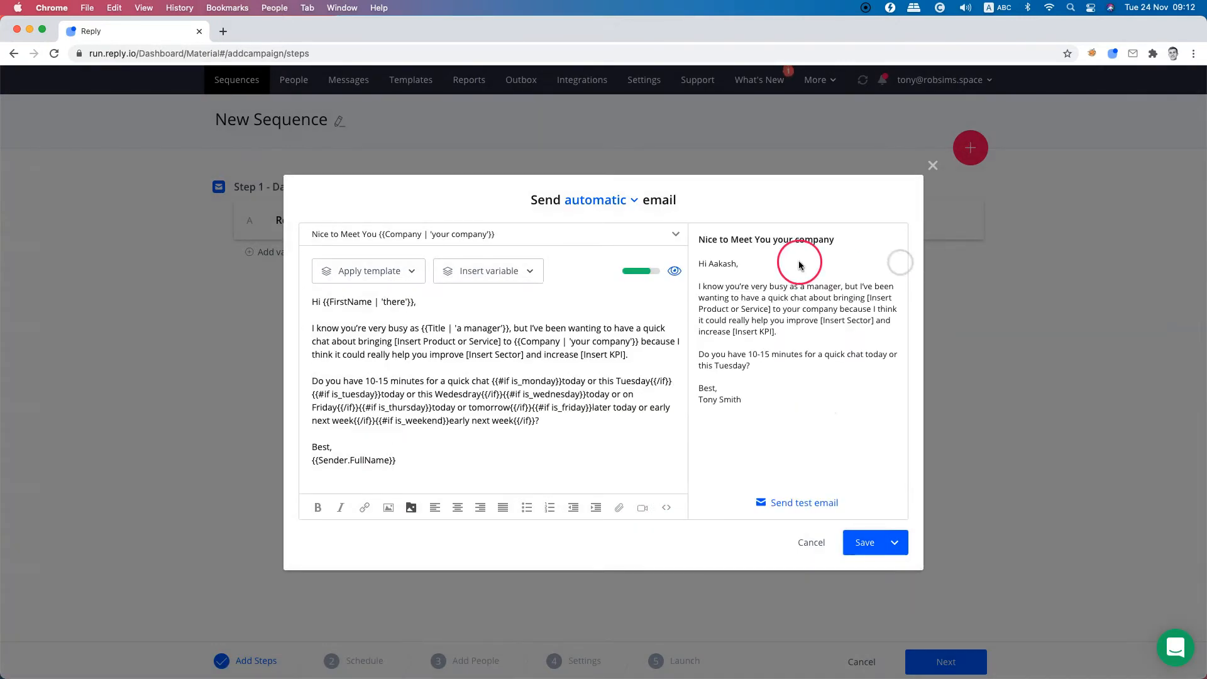
pyautogui.click(865, 542)
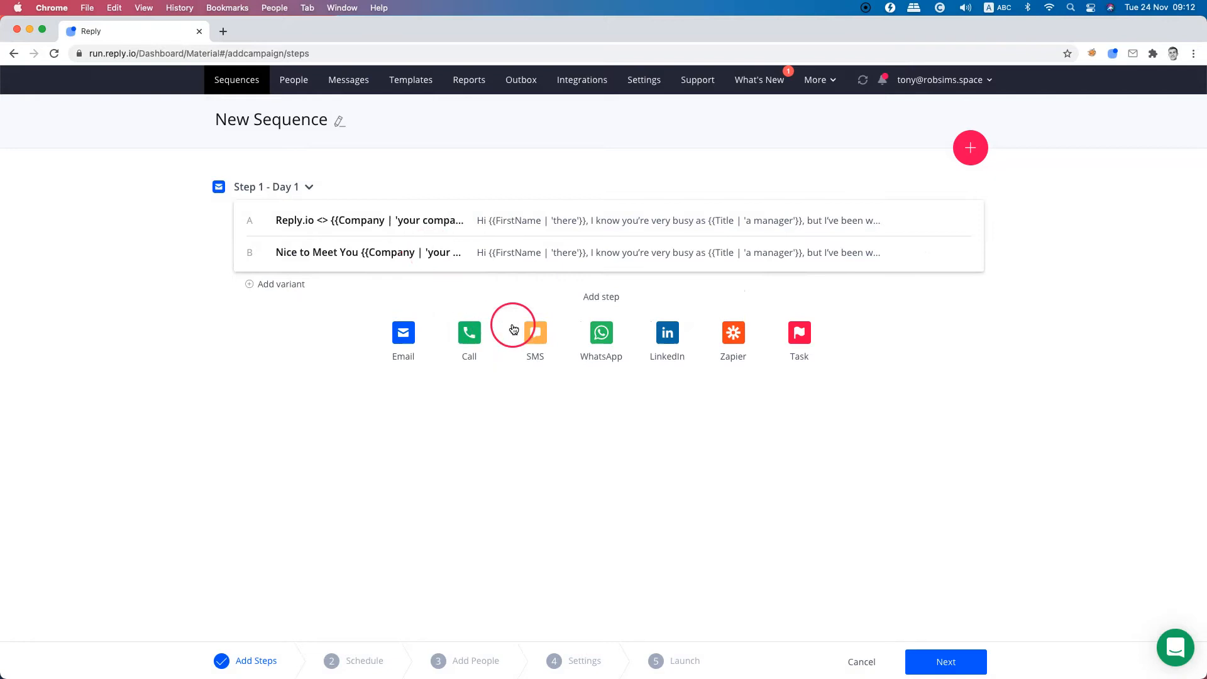
pyautogui.moveTo(666, 354)
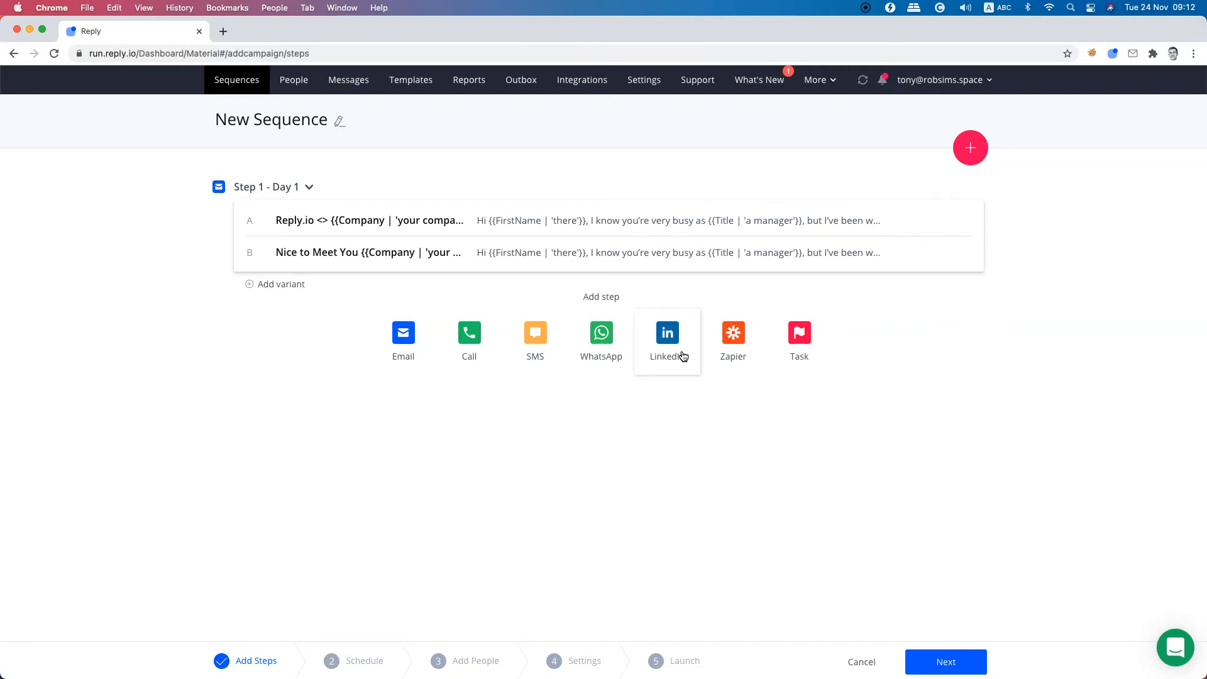
# - Finish adding steps with one two-variant email and advance to the Schedule stage
pyautogui.click(945, 661)
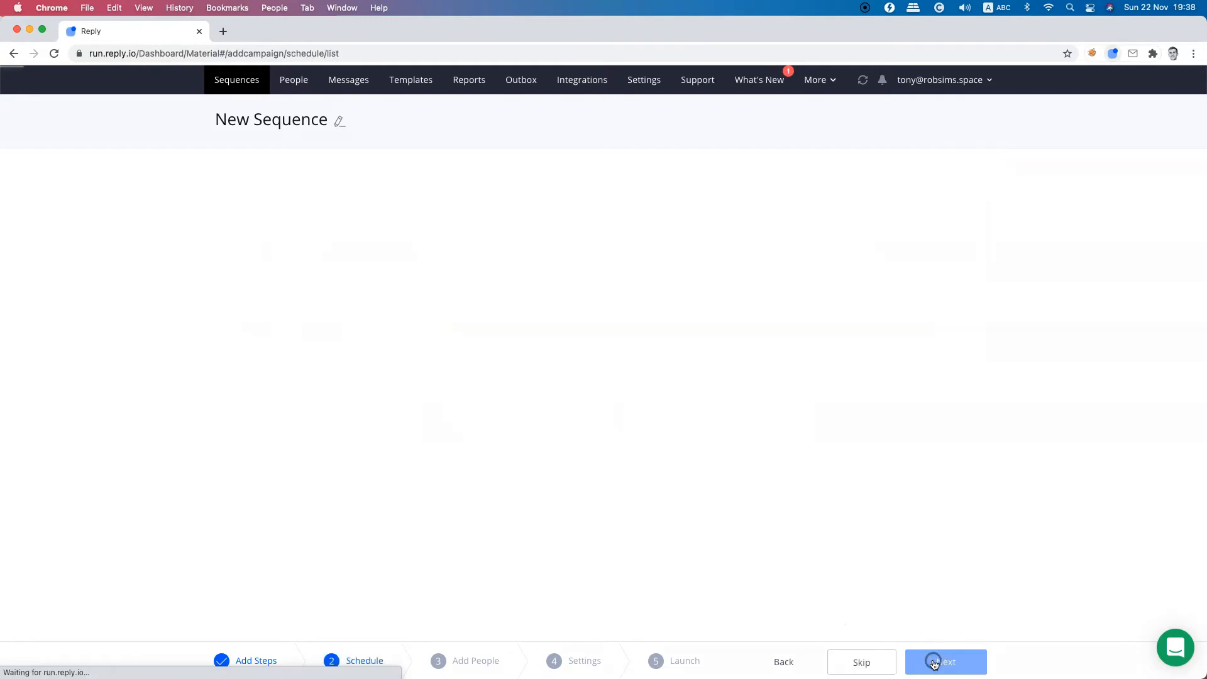
# - Keep the Mon - Fri schedule, skip Add People, and continue to Settings
pyautogui.click(946, 662)
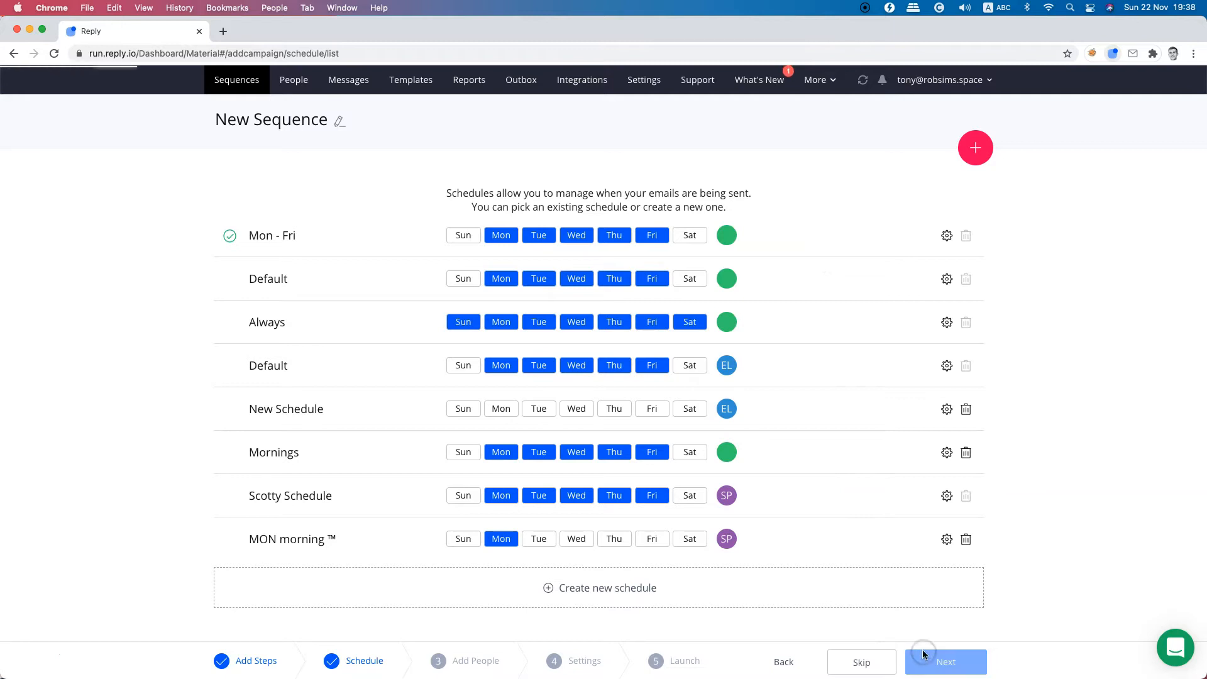
pyautogui.click(946, 662)
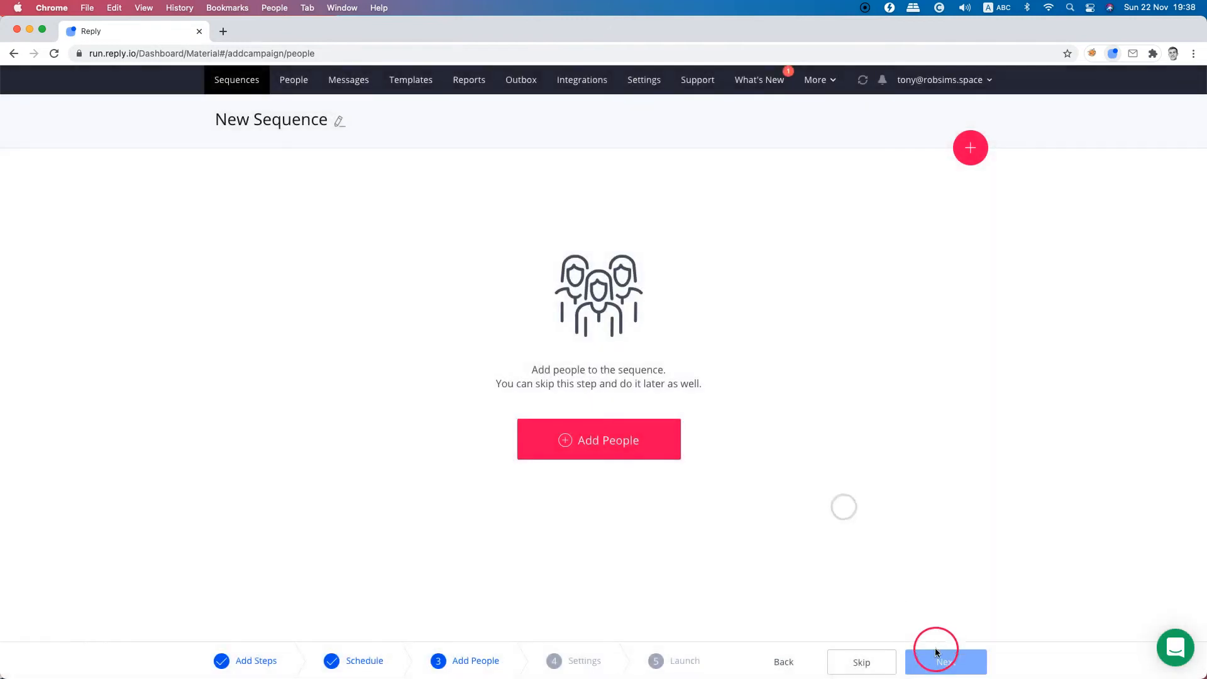
pyautogui.click(945, 662)
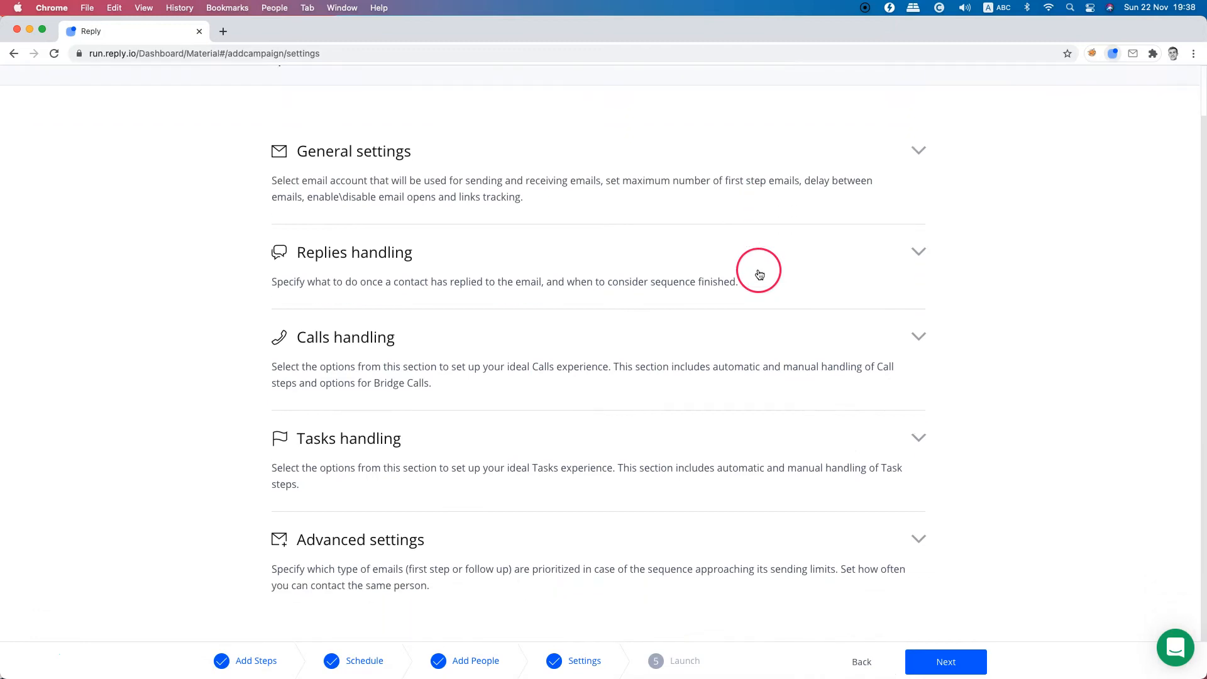
pyautogui.click(946, 661)
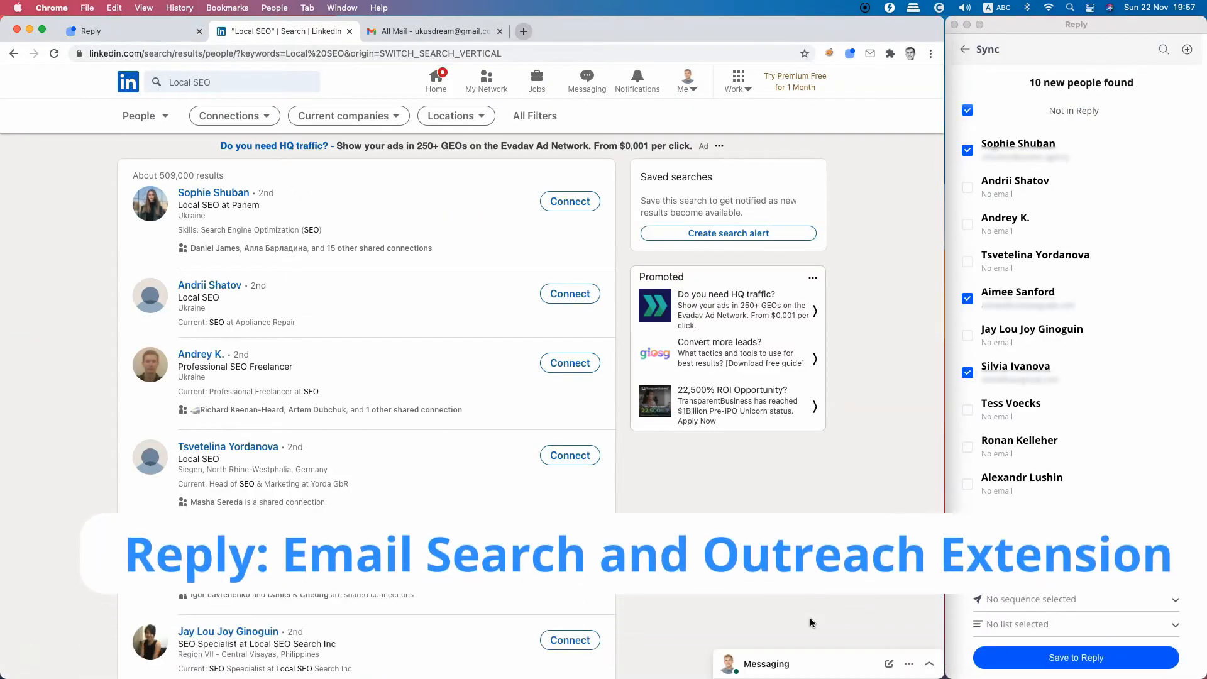
# - Tick three Local SEO prospects in the Reply extension, save them to Reply, and view the contacts
pyautogui.scroll(-3)
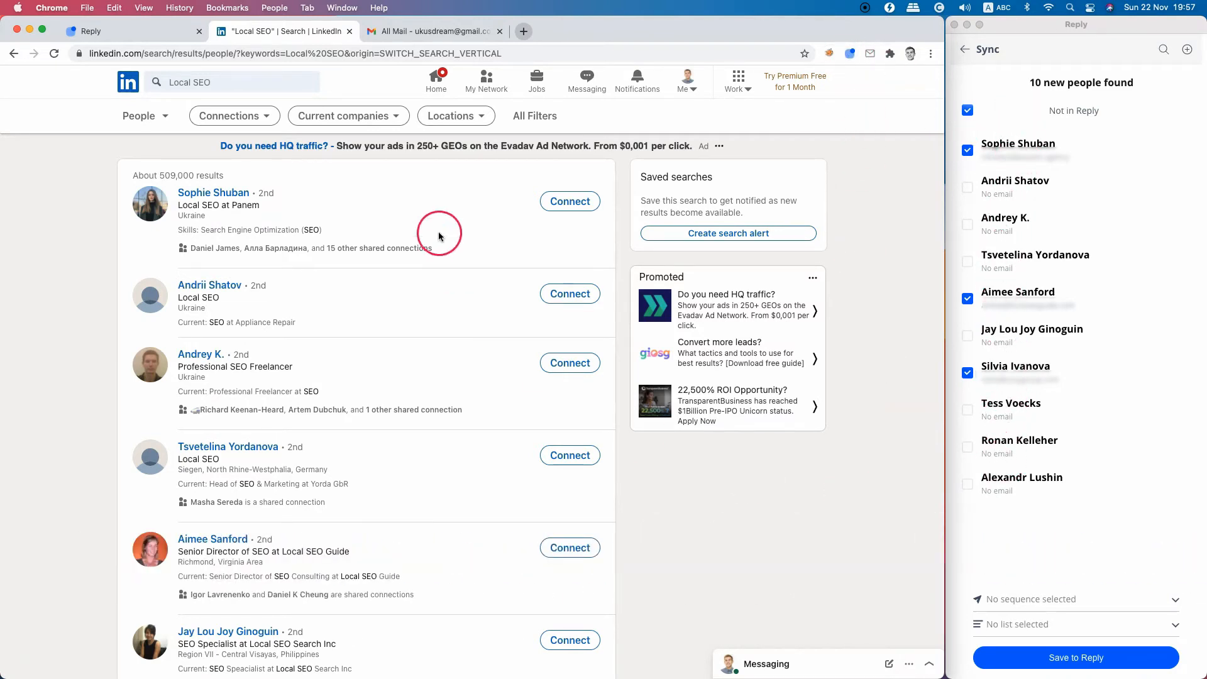
pyautogui.moveTo(697, 462)
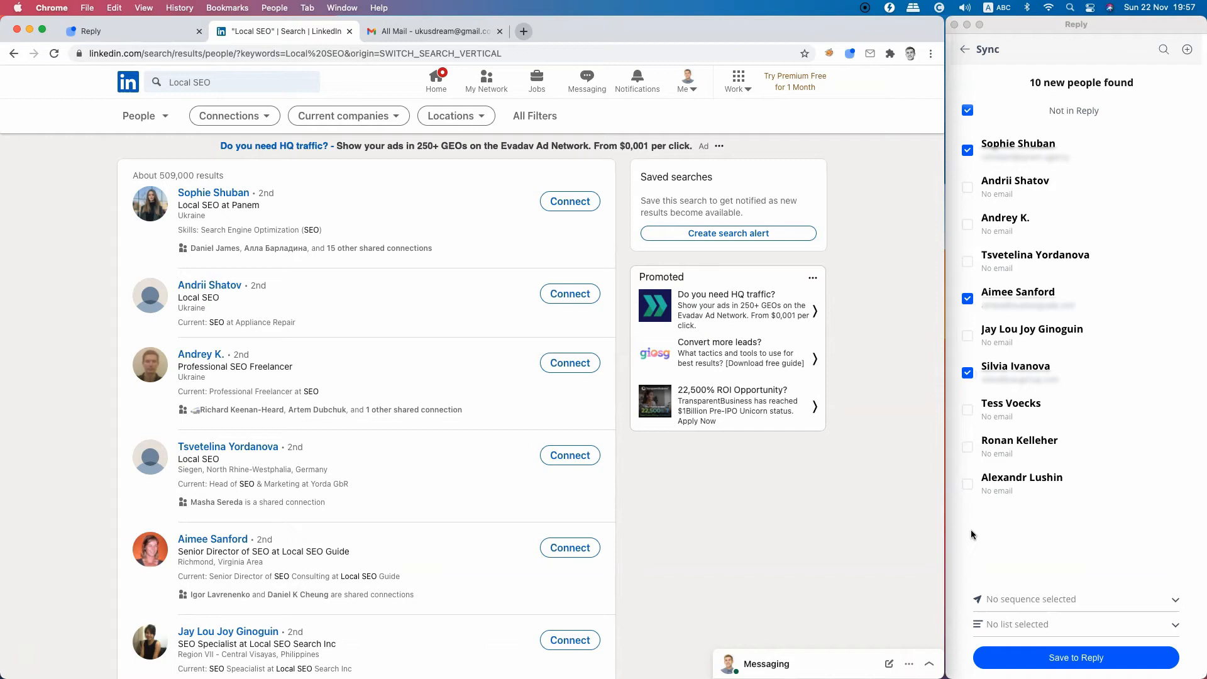
pyautogui.click(212, 82)
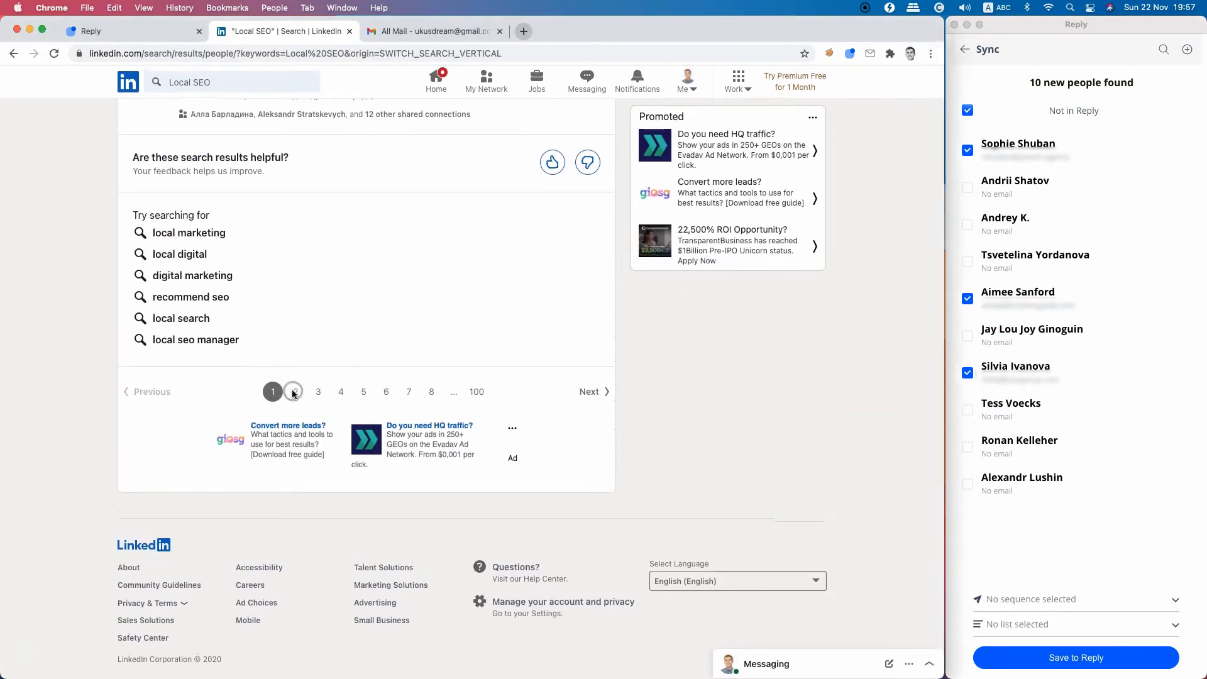
pyautogui.click(293, 391)
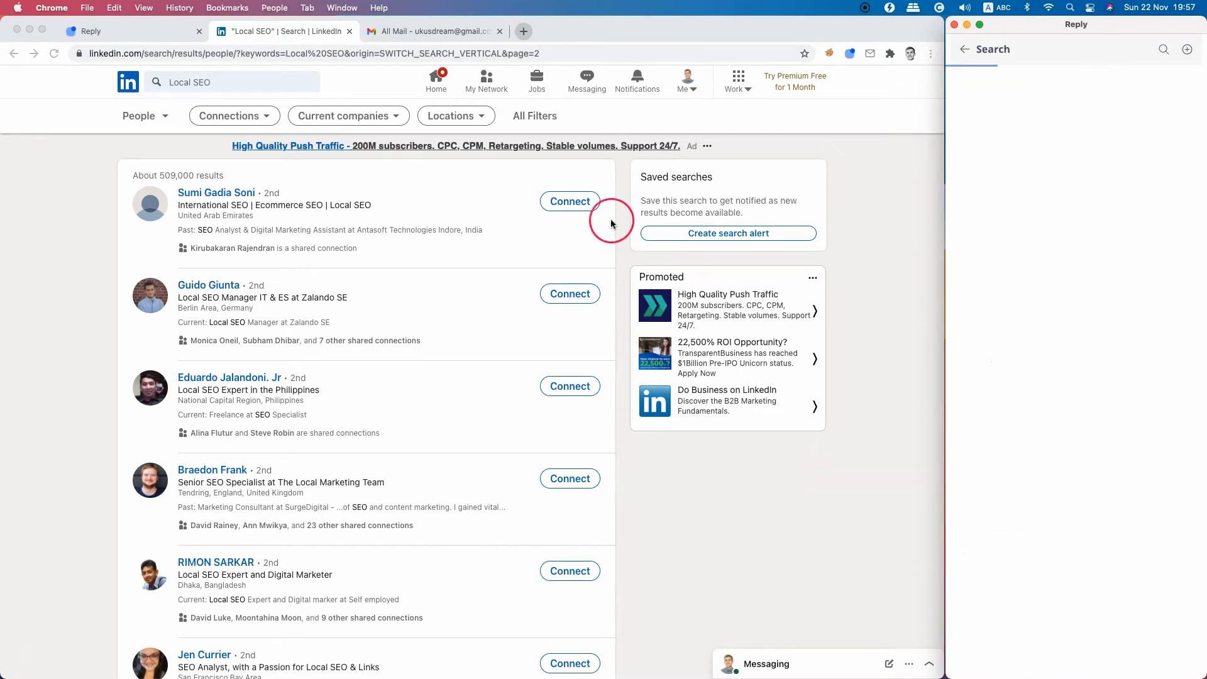
pyautogui.click(92, 31)
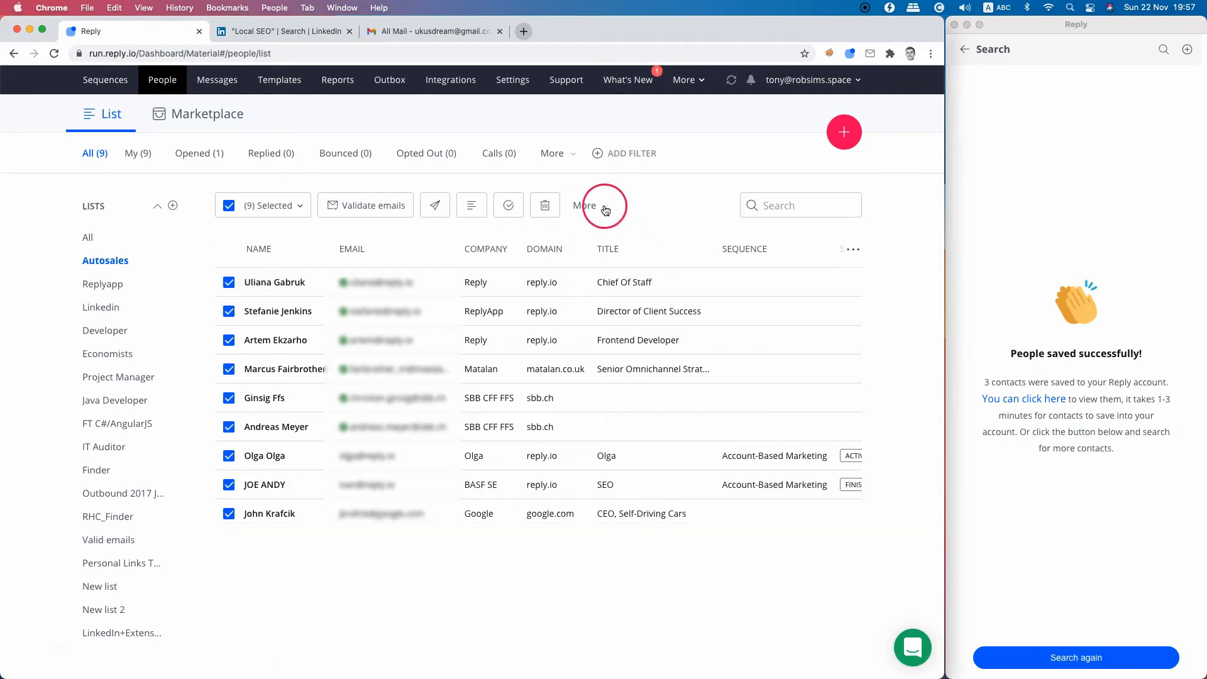
pyautogui.moveTo(529, 225)
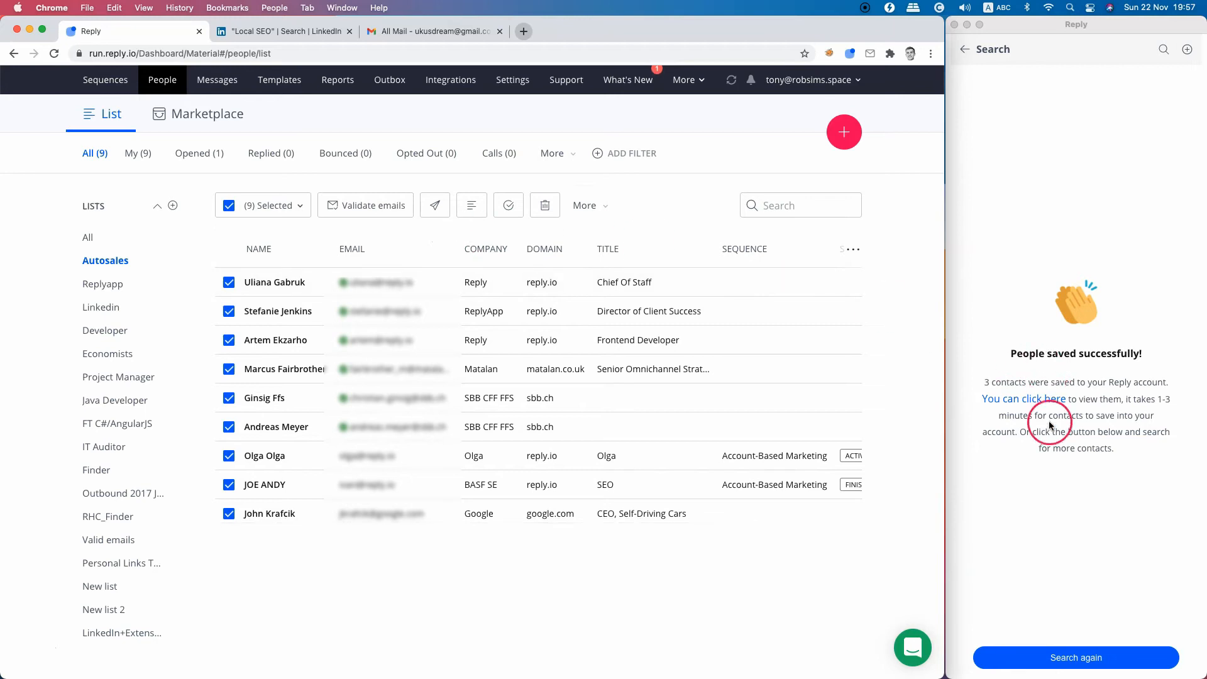
pyautogui.click(964, 49)
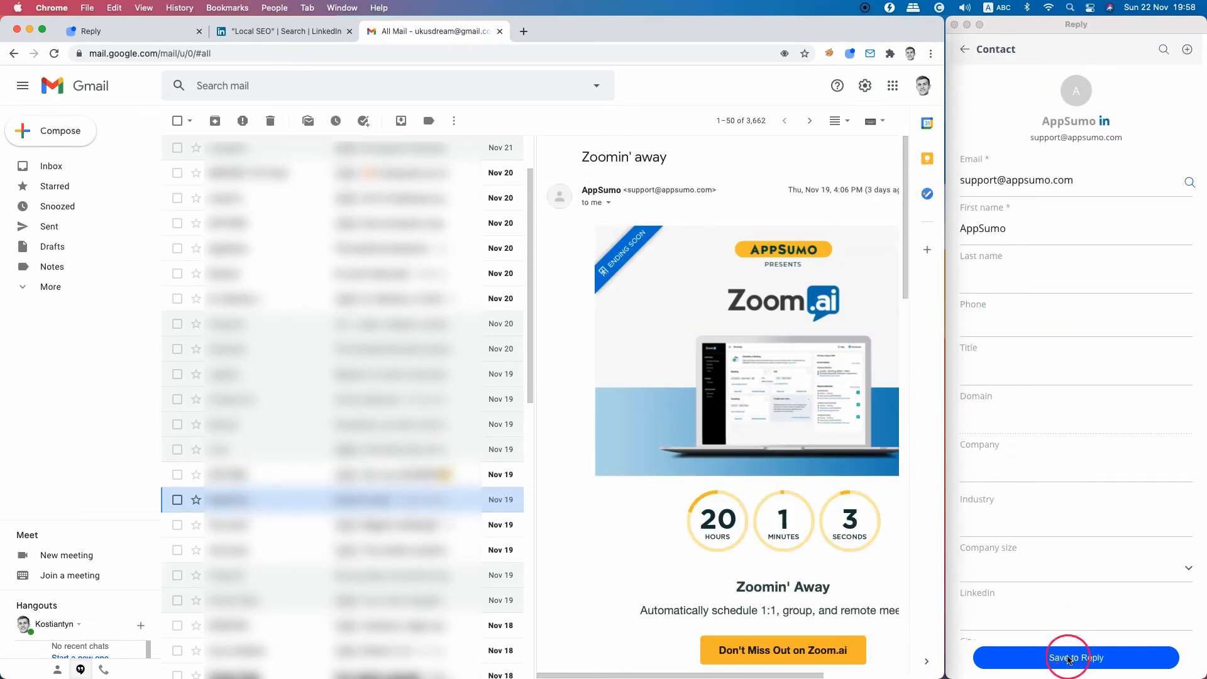
# - Save the AppSumo Gmail sender as a Reply contact and check its Tasks tab
pyautogui.click(1076, 658)
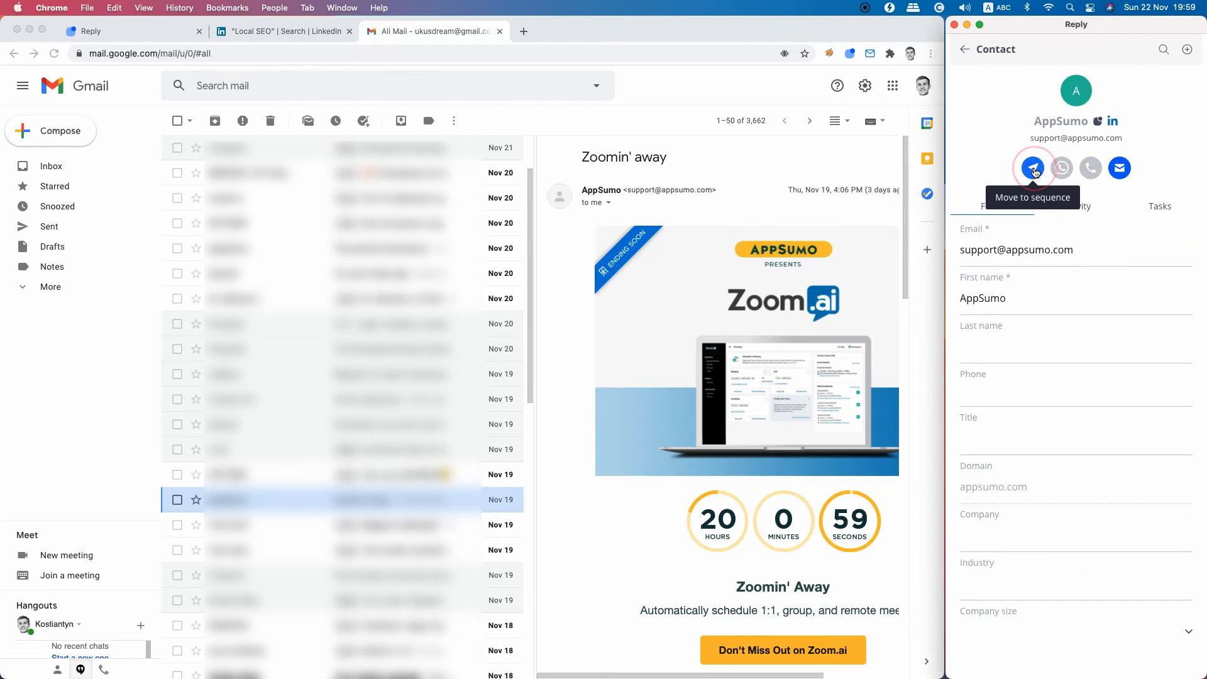
pyautogui.click(1159, 206)
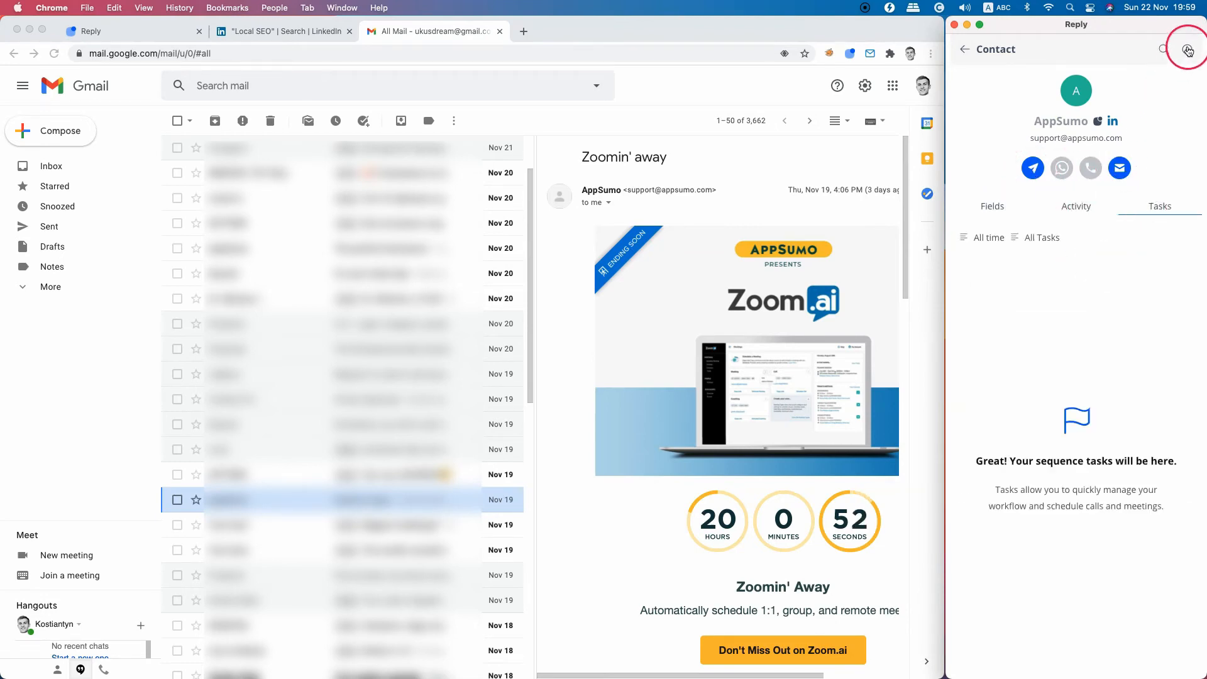
pyautogui.click(1188, 49)
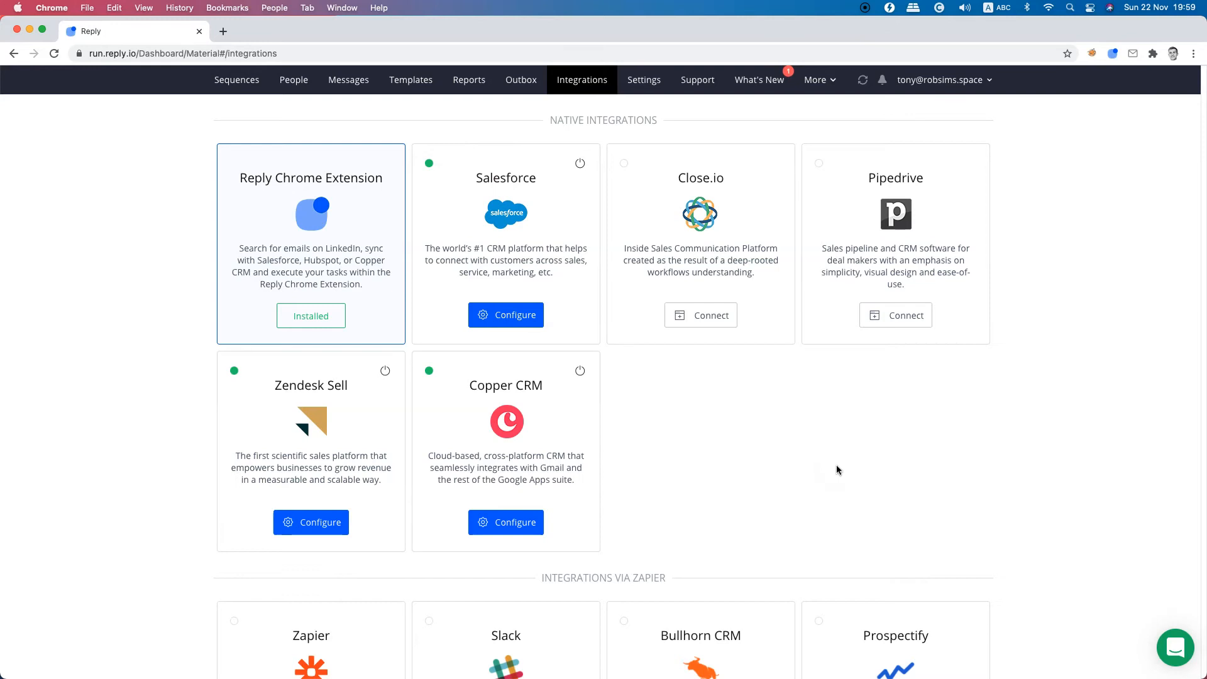
# - Scroll the integrations page to Zapier-based integrations like Slack, Bullhorn CRM and Workable
pyautogui.click(674, 497)
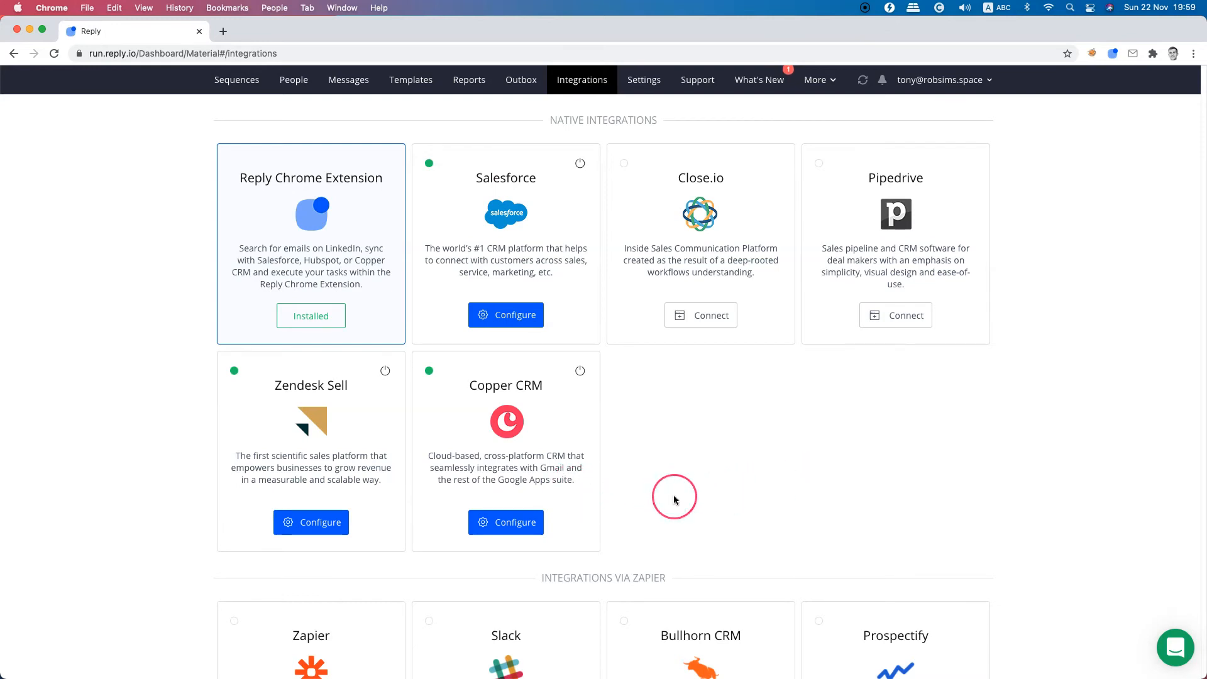
pyautogui.scroll(-3)
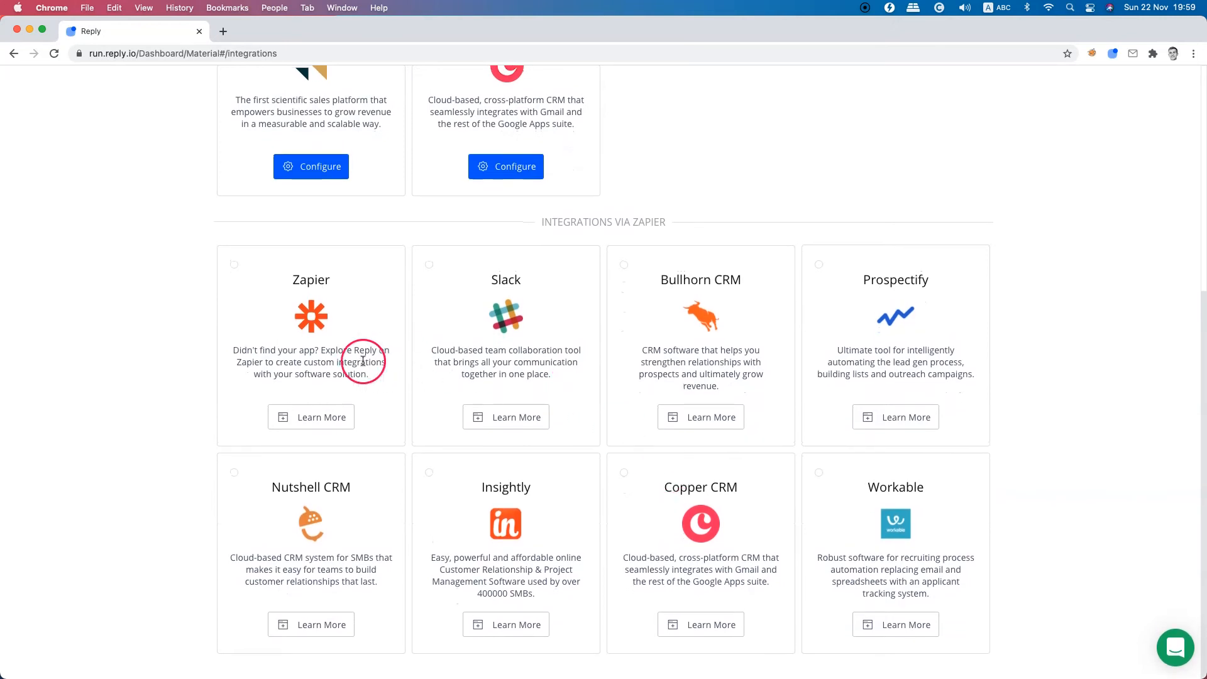
pyautogui.moveTo(339, 529)
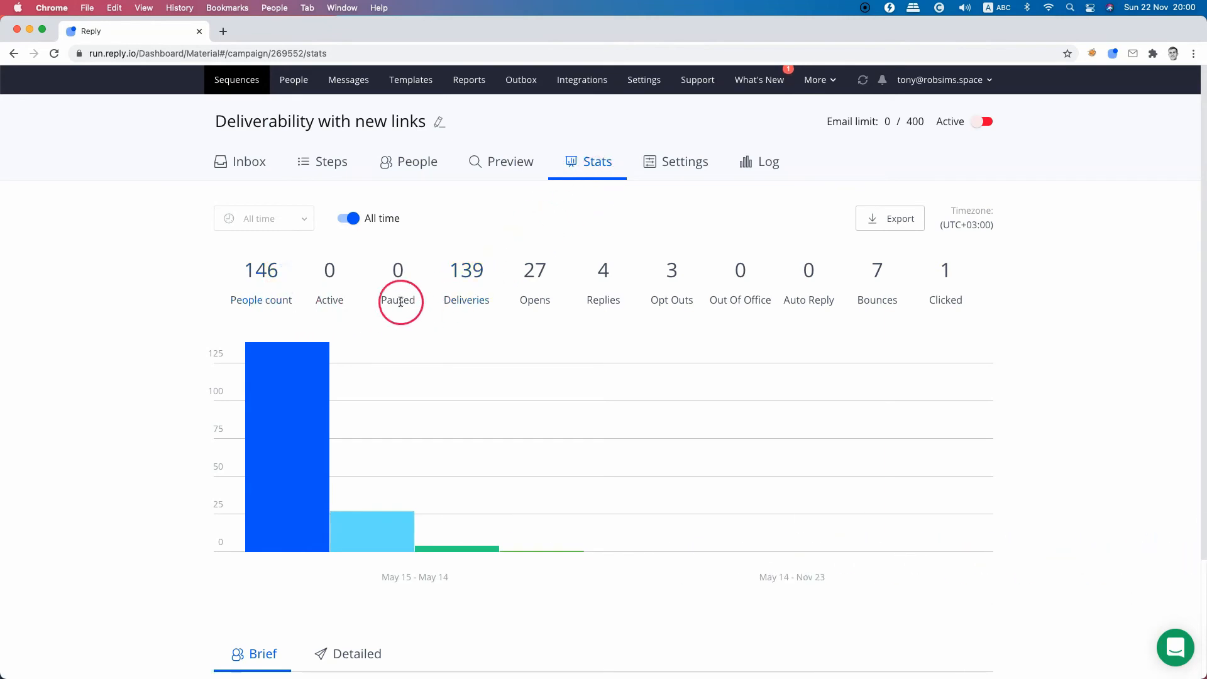
pyautogui.moveTo(329, 362)
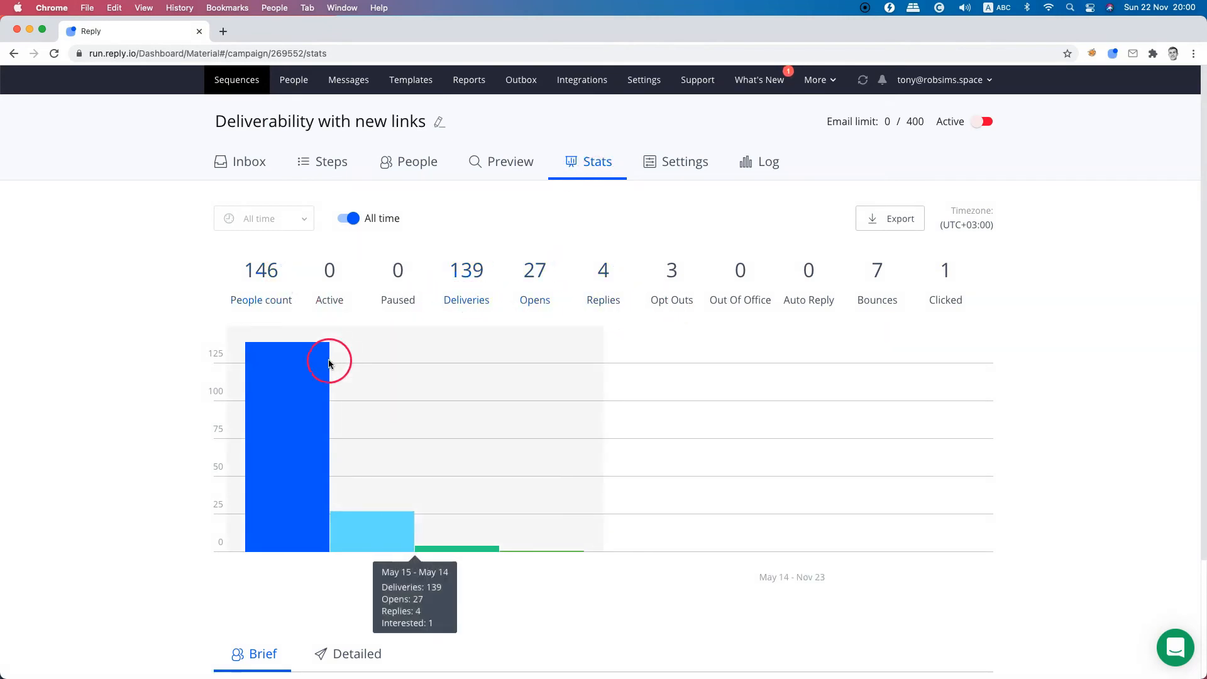
pyautogui.moveTo(323, 326)
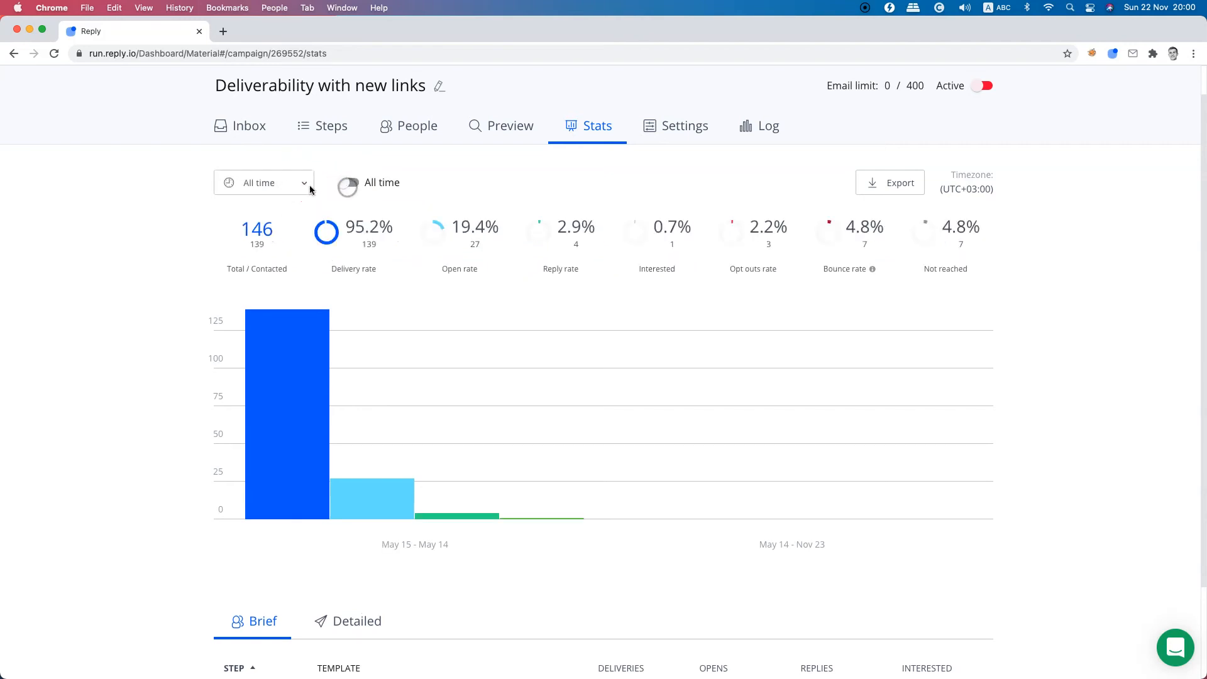
# - Toggle Deliverability with new links stats back to raw counts: 146 people, 139 deliveries, 27 opens
pyautogui.click(263, 182)
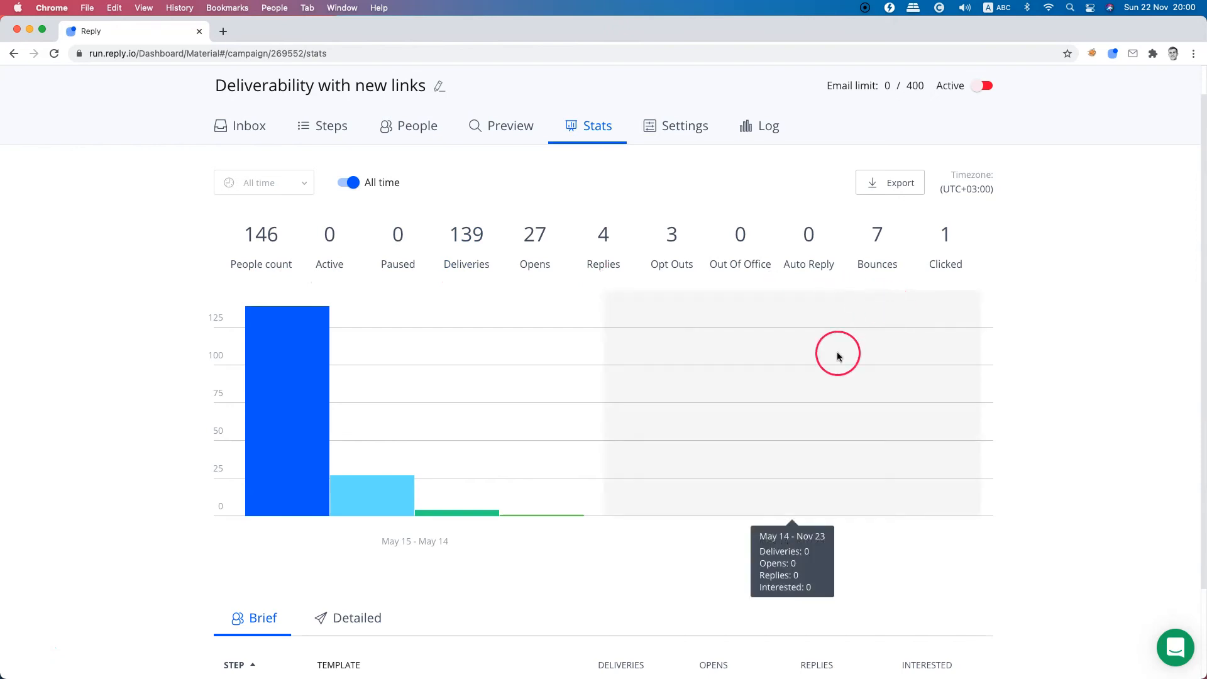
pyautogui.scroll(-3)
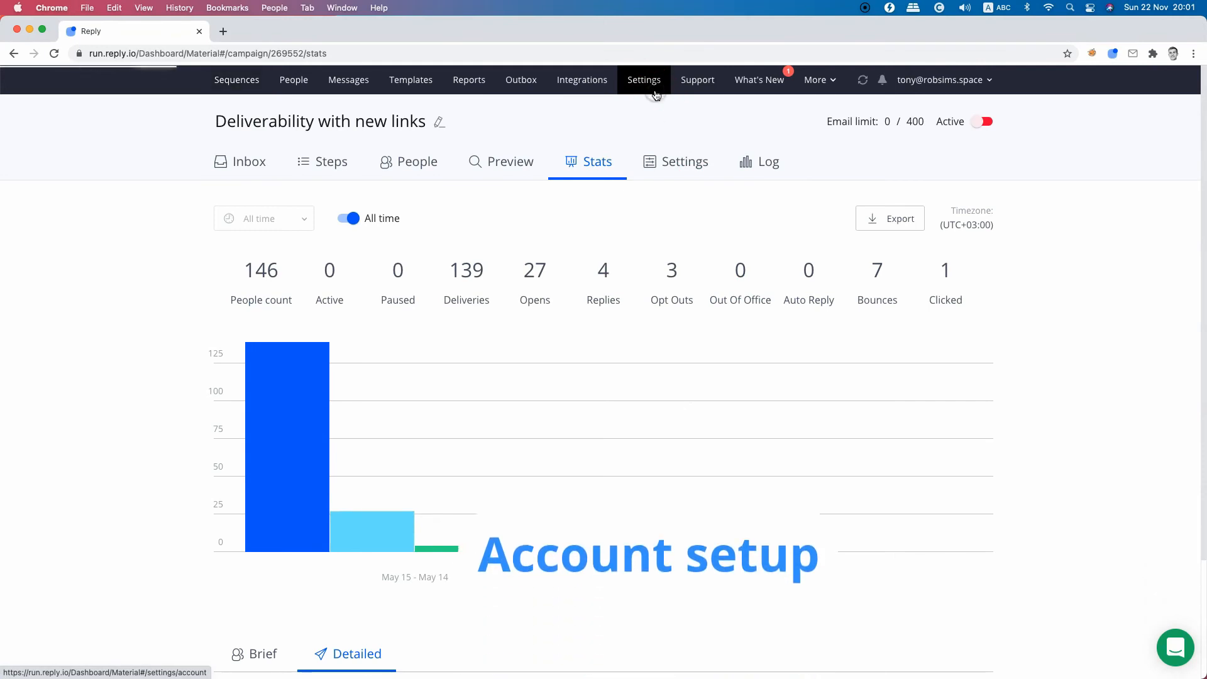
# - Go to account Settings, Plans & Billing, showing the Team plan and -$7.13 wallet balance
pyautogui.click(644, 79)
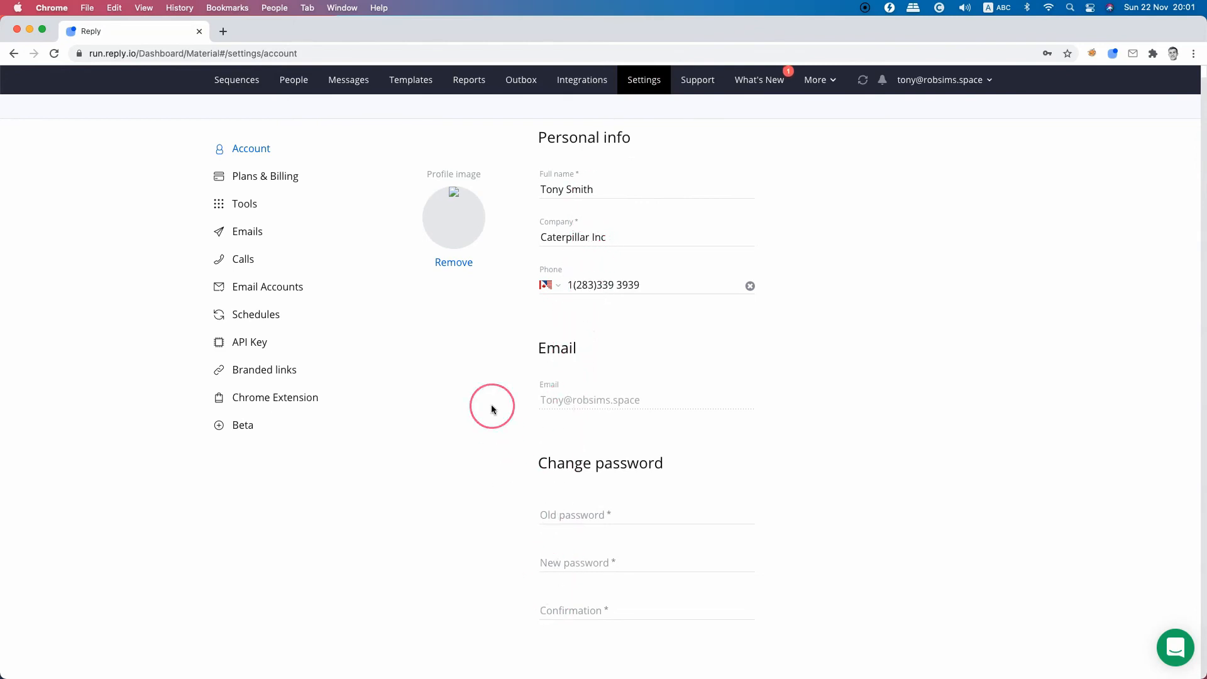
pyautogui.moveTo(467, 383)
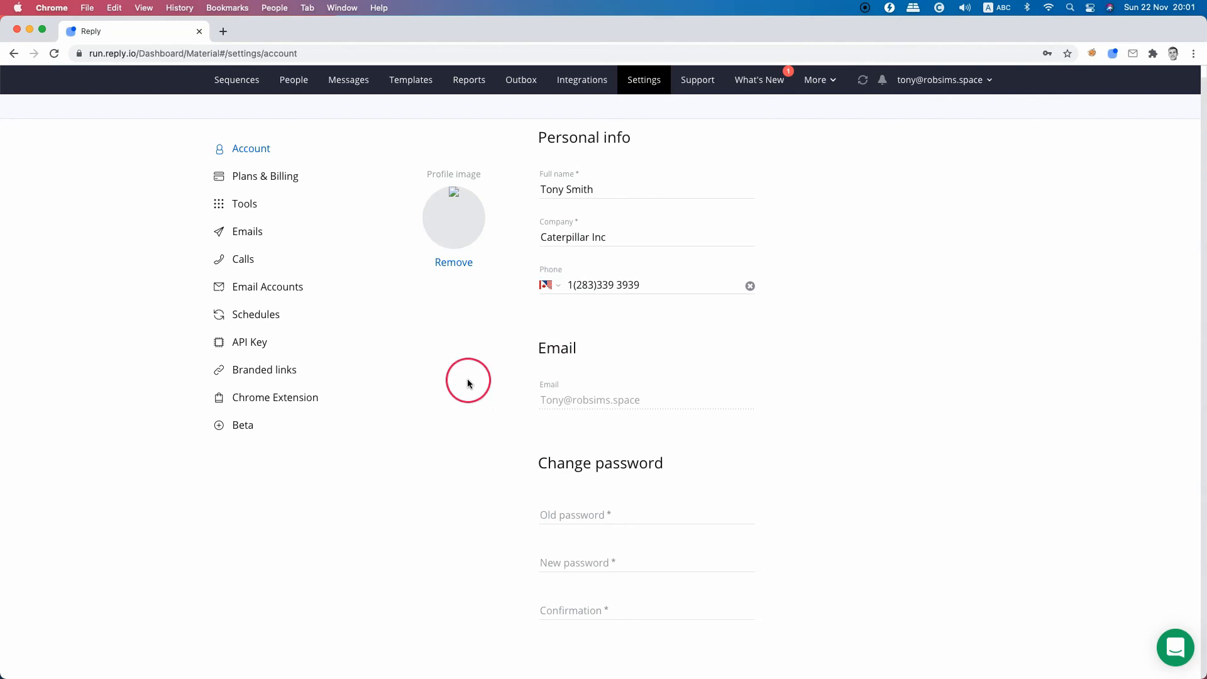
pyautogui.click(265, 176)
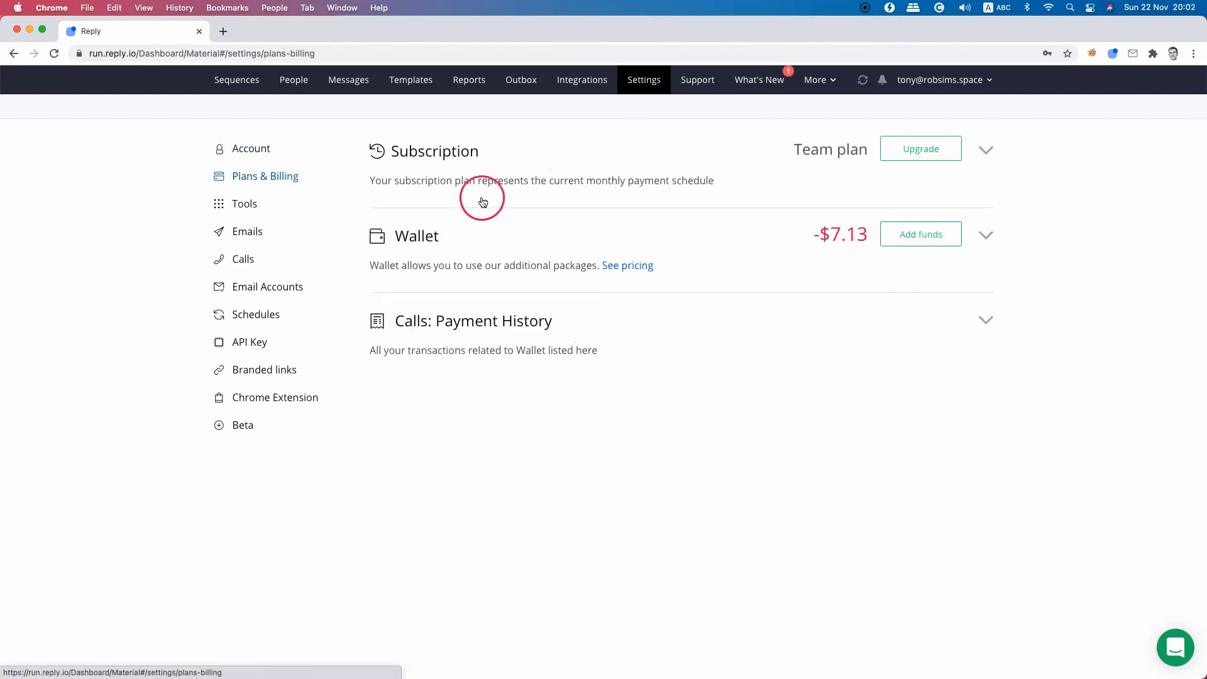
# - Expand the Team plan subscription to see email search, 5000-email validation add-ons and $20 total
pyautogui.click(987, 150)
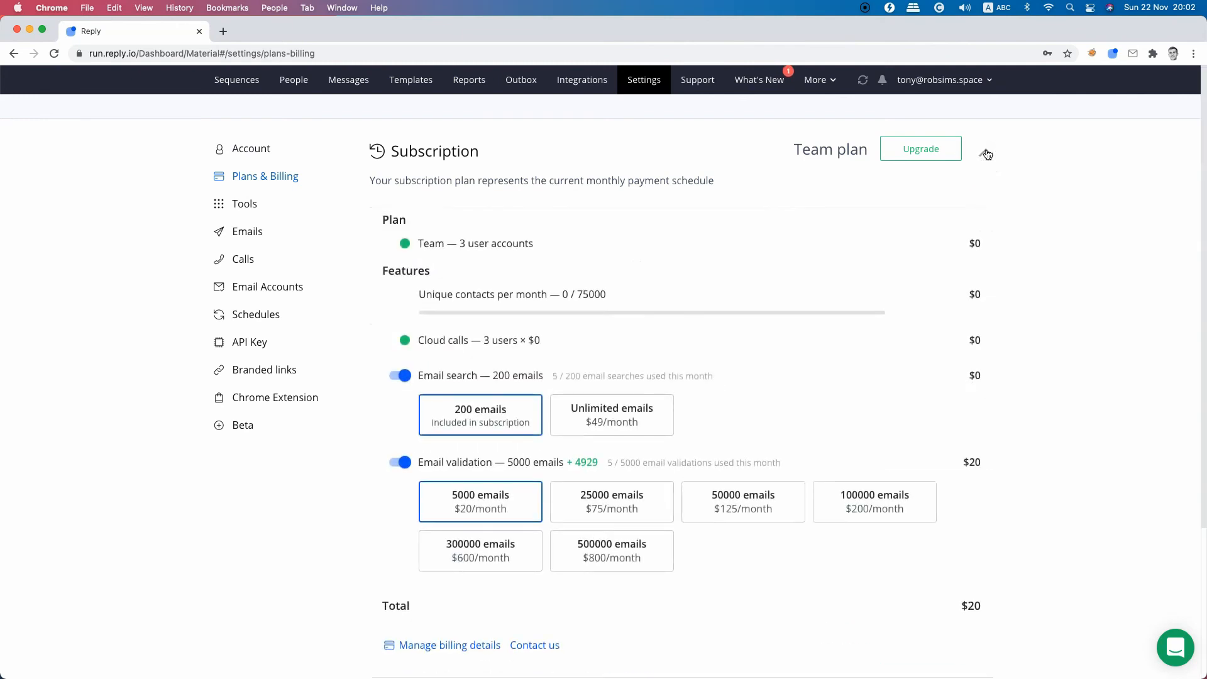
pyautogui.scroll(-3)
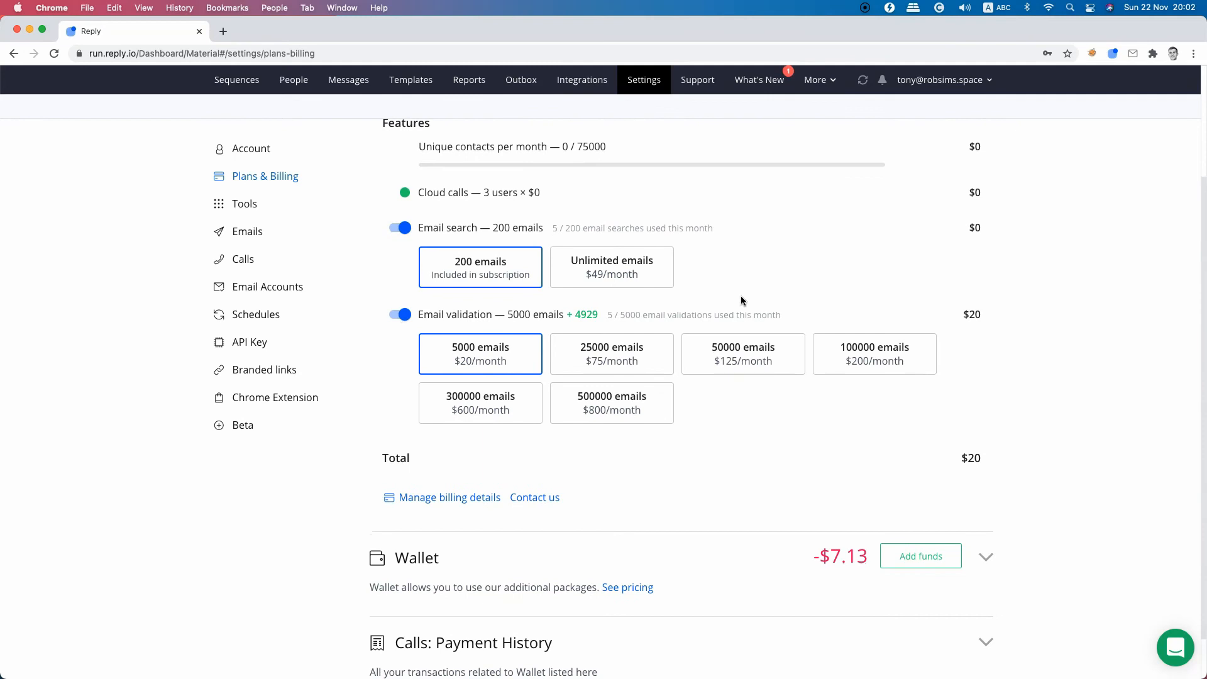
pyautogui.scroll(-3)
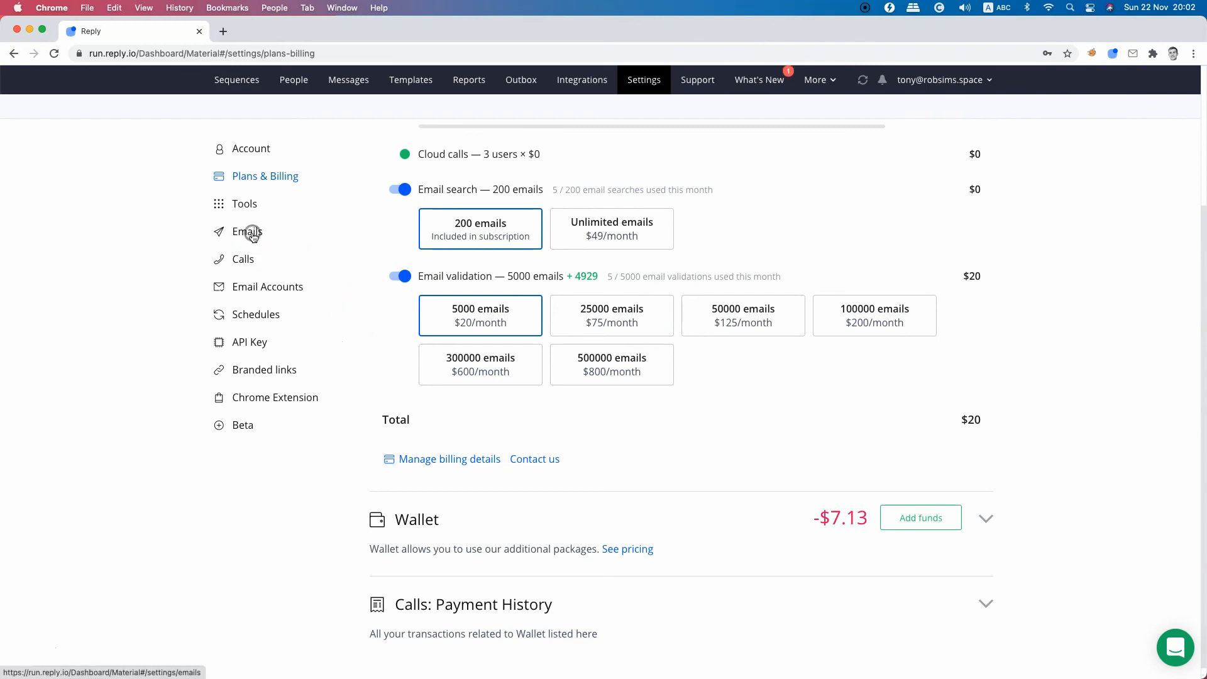
# - Review the Emails settings page and the connected Email Accounts list
pyautogui.click(247, 231)
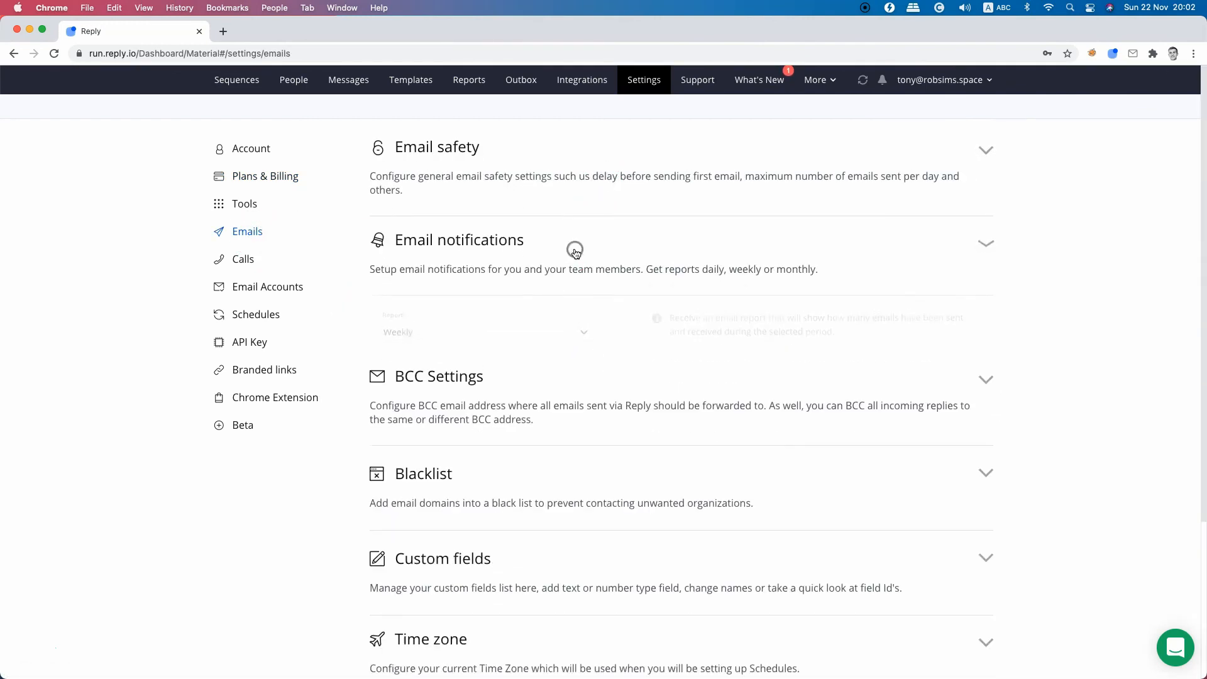
pyautogui.scroll(-3)
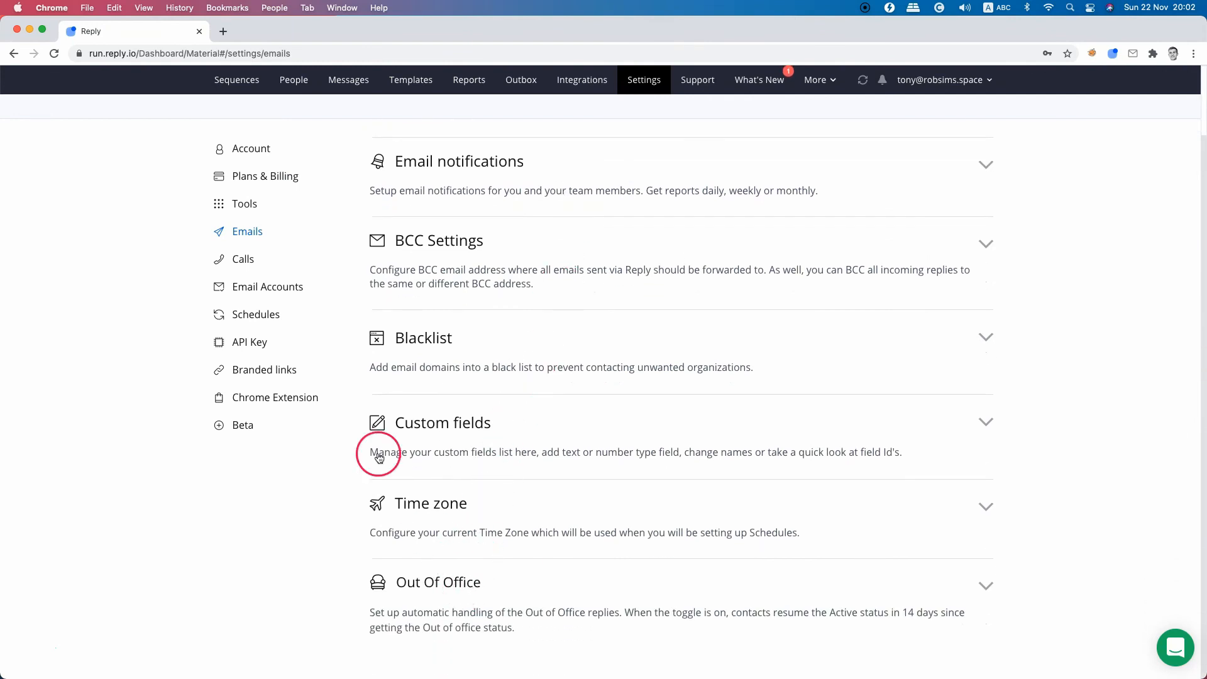
pyautogui.click(266, 286)
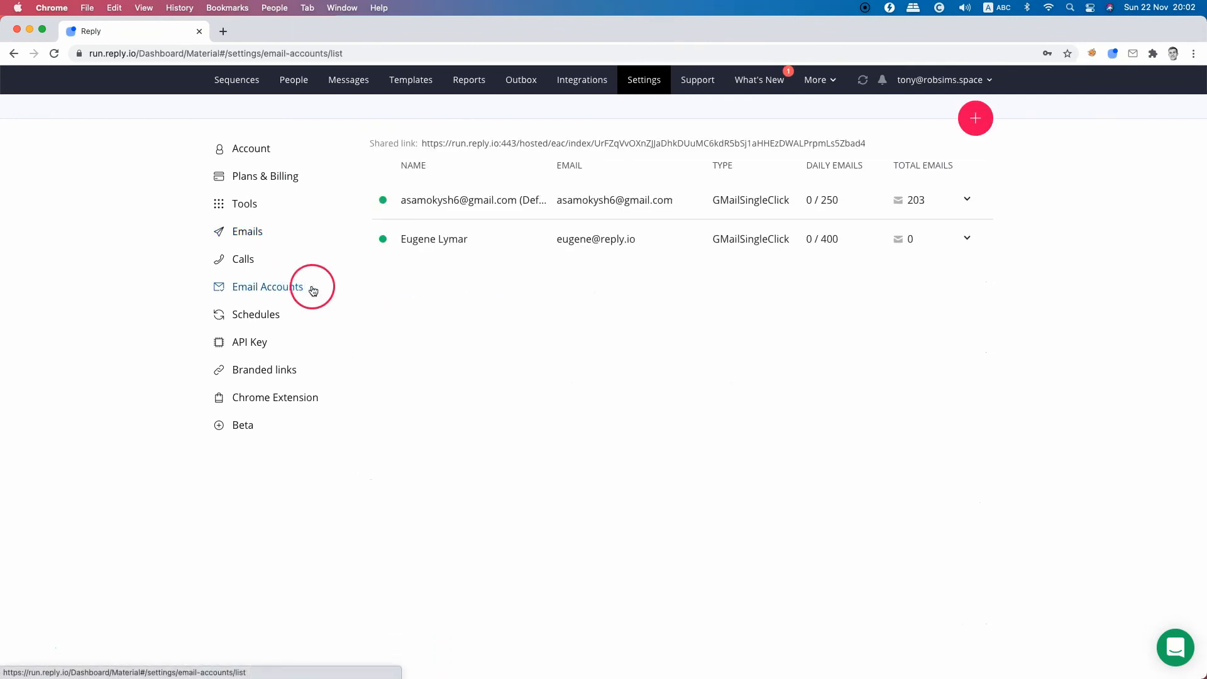
pyautogui.moveTo(480, 339)
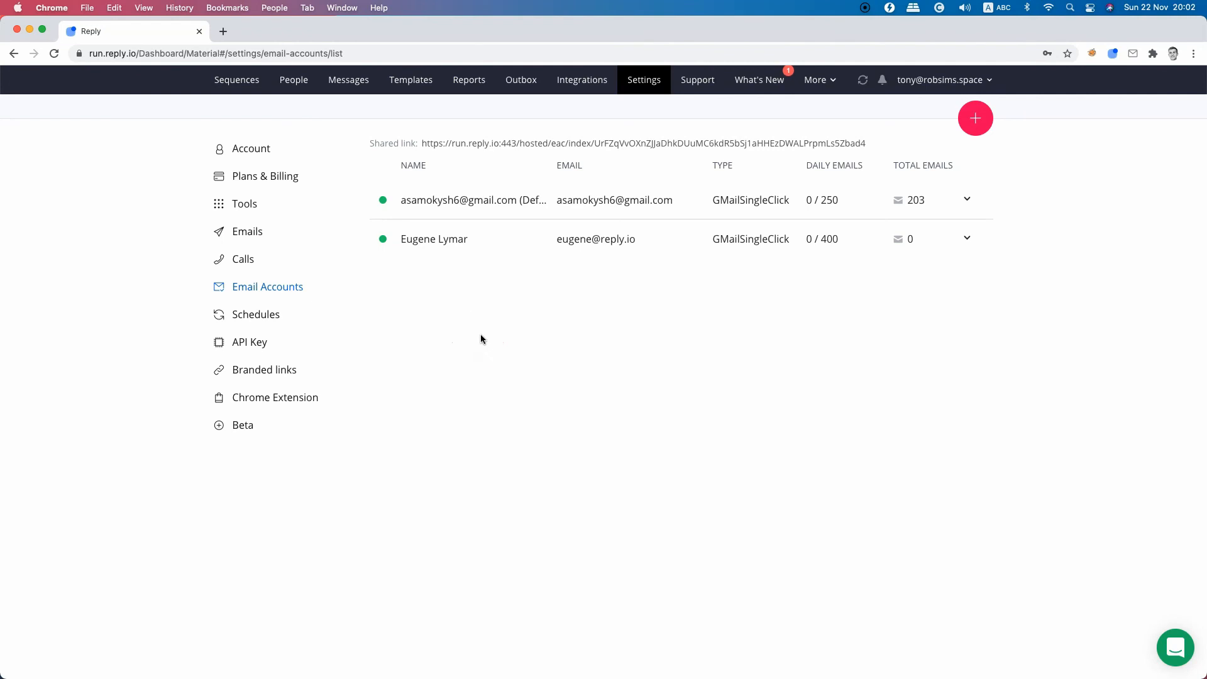
# - Look through Schedules and API Key settings, ending on Branded links with none set up
pyautogui.click(256, 314)
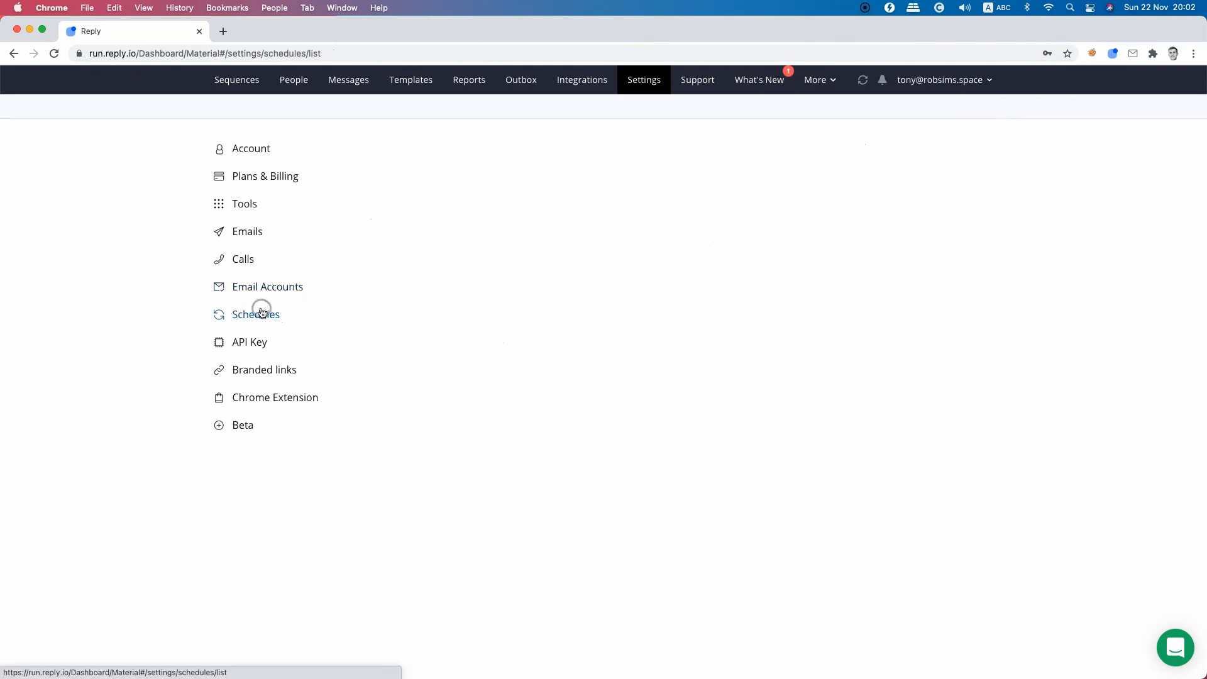
pyautogui.click(255, 315)
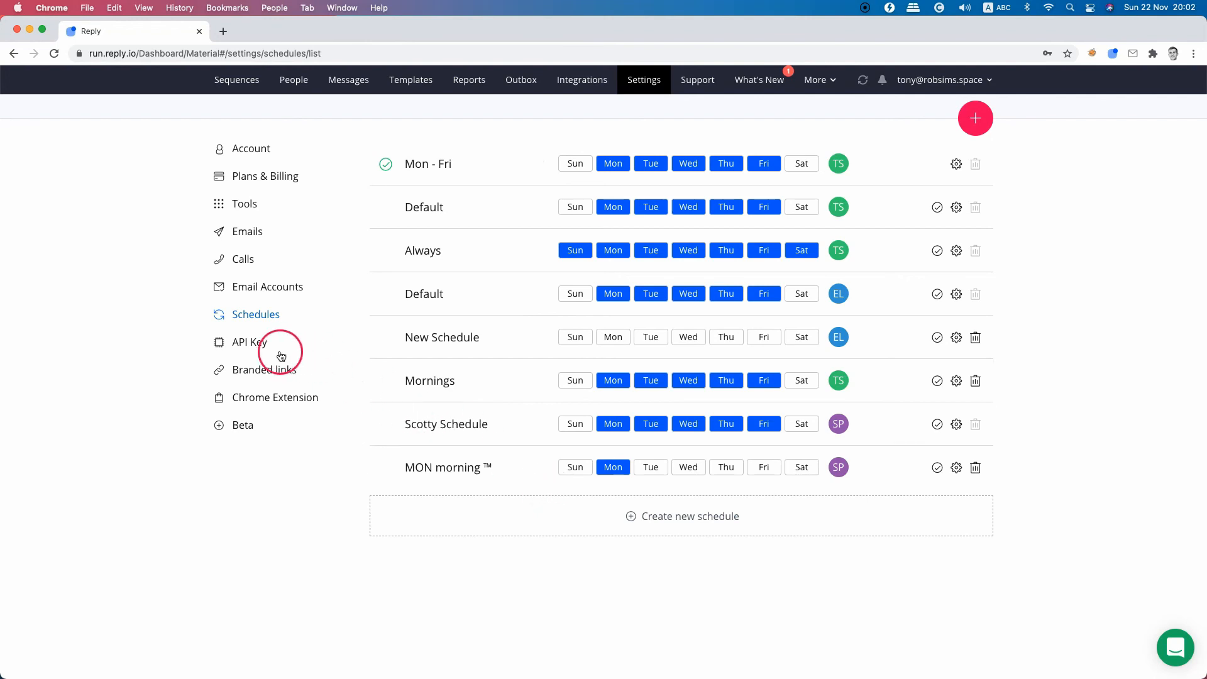
pyautogui.click(249, 343)
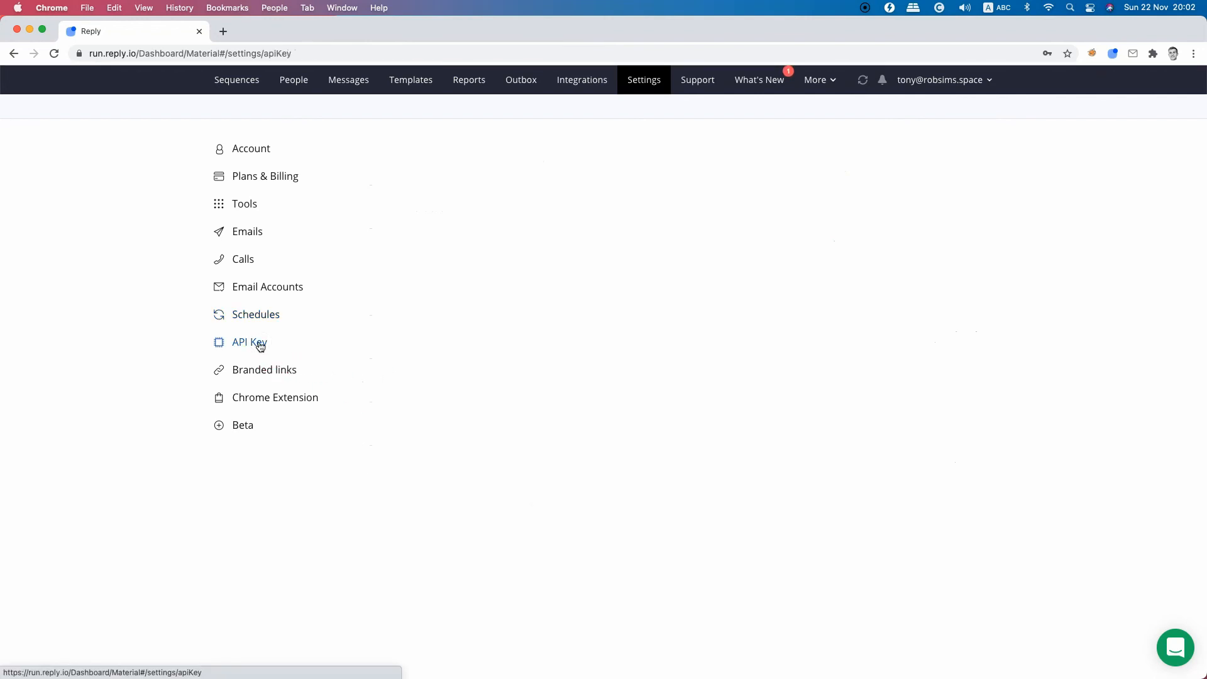
pyautogui.click(248, 342)
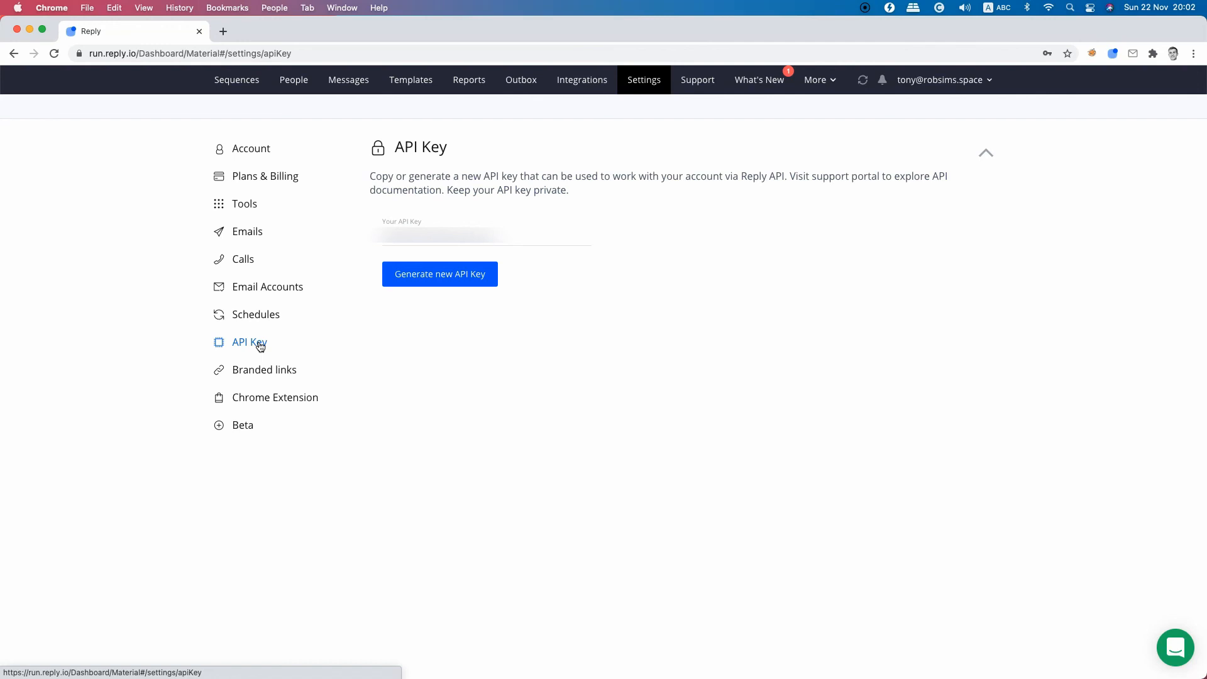
pyautogui.click(264, 370)
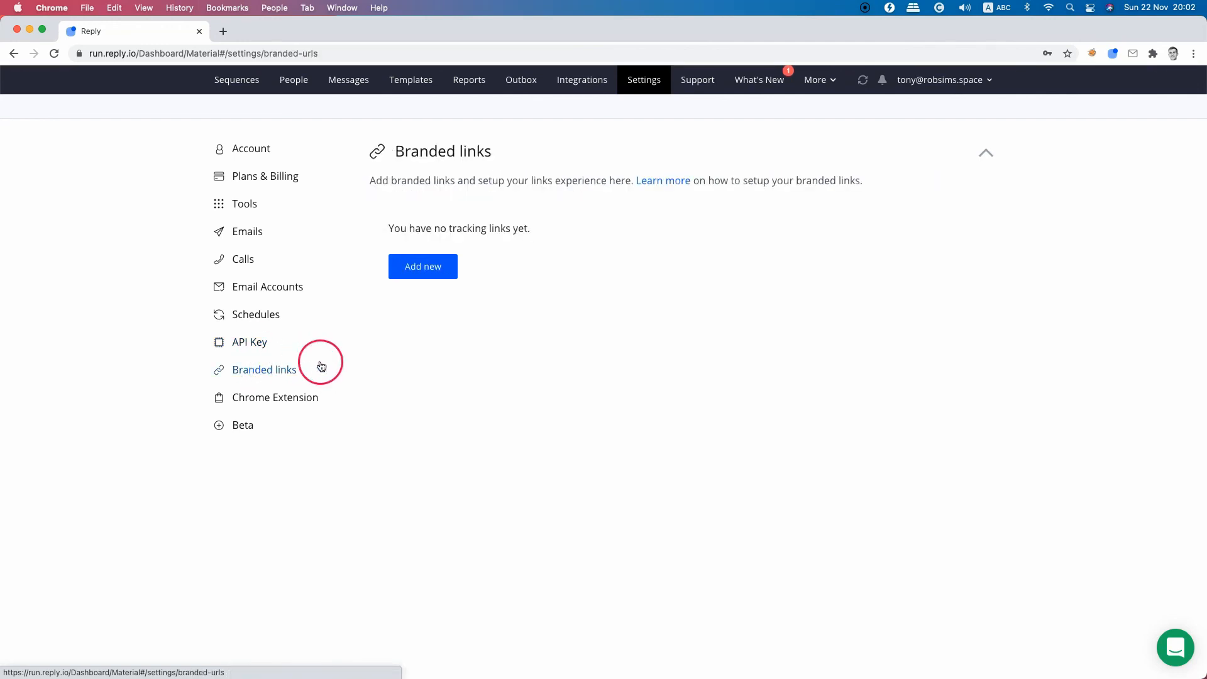
pyautogui.moveTo(480, 400)
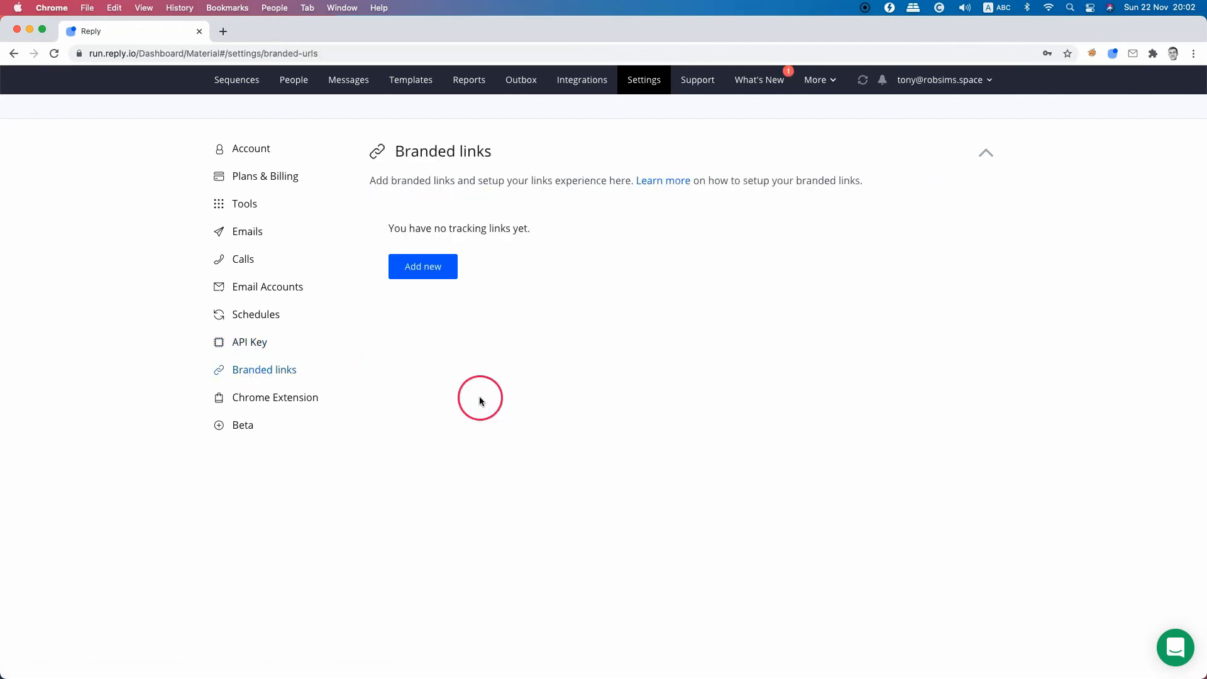
pyautogui.click(423, 267)
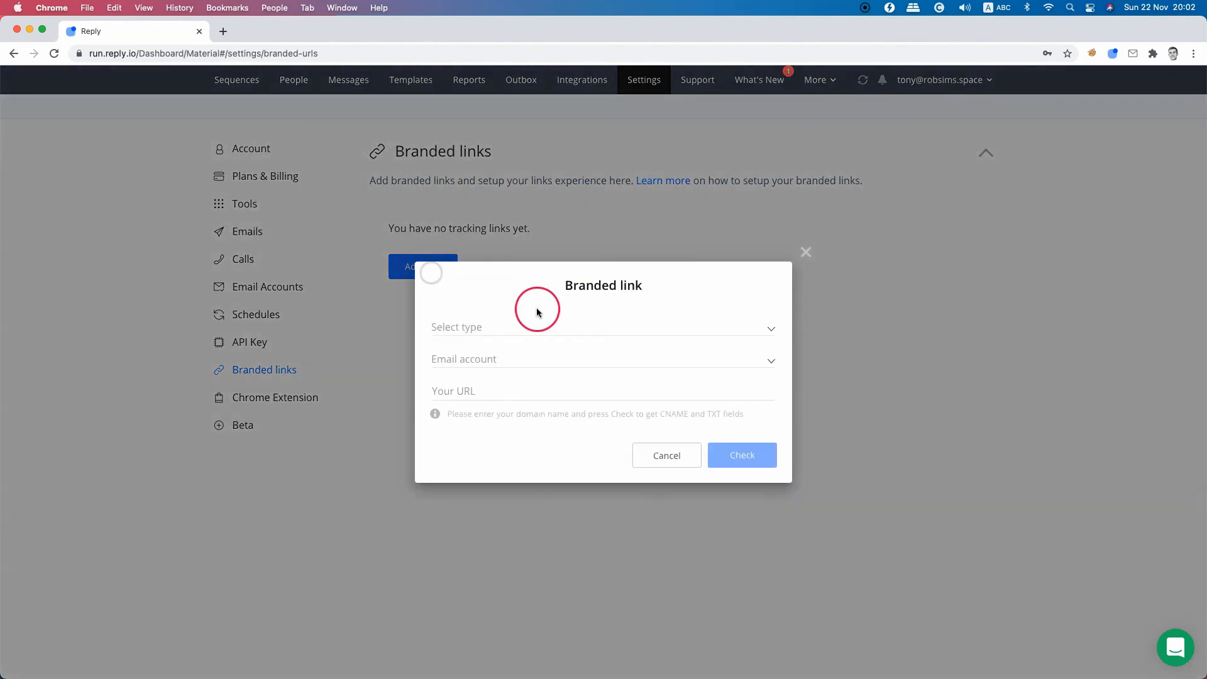
pyautogui.click(603, 326)
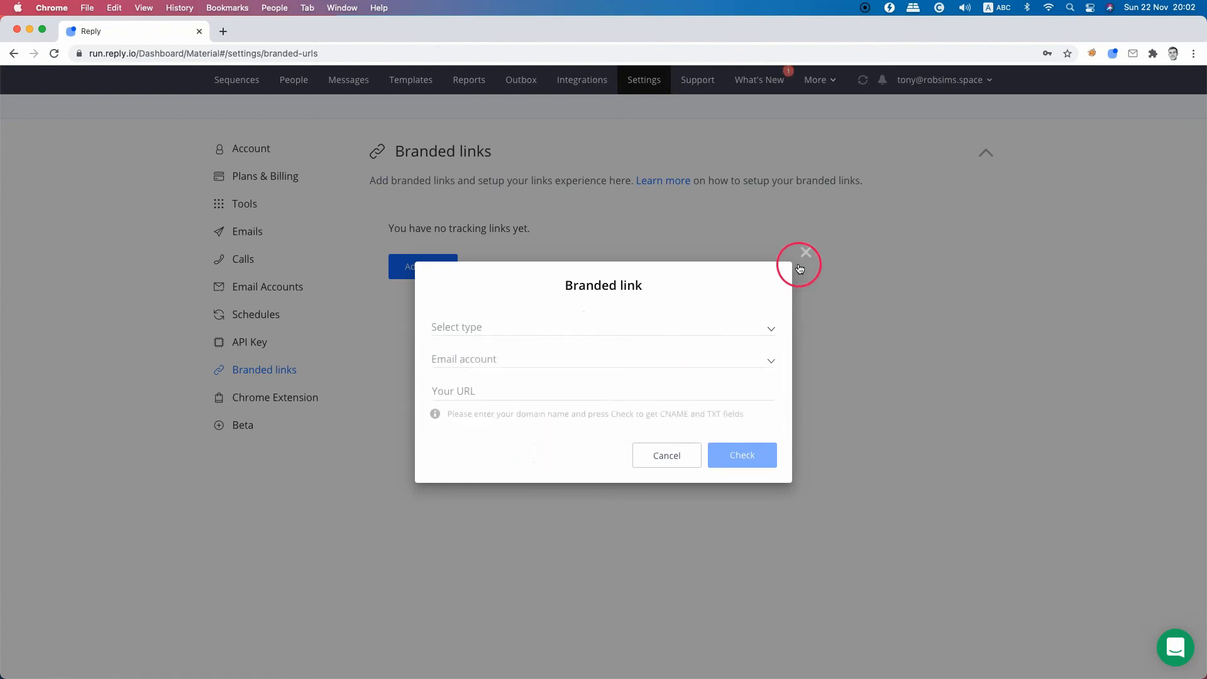
pyautogui.click(242, 425)
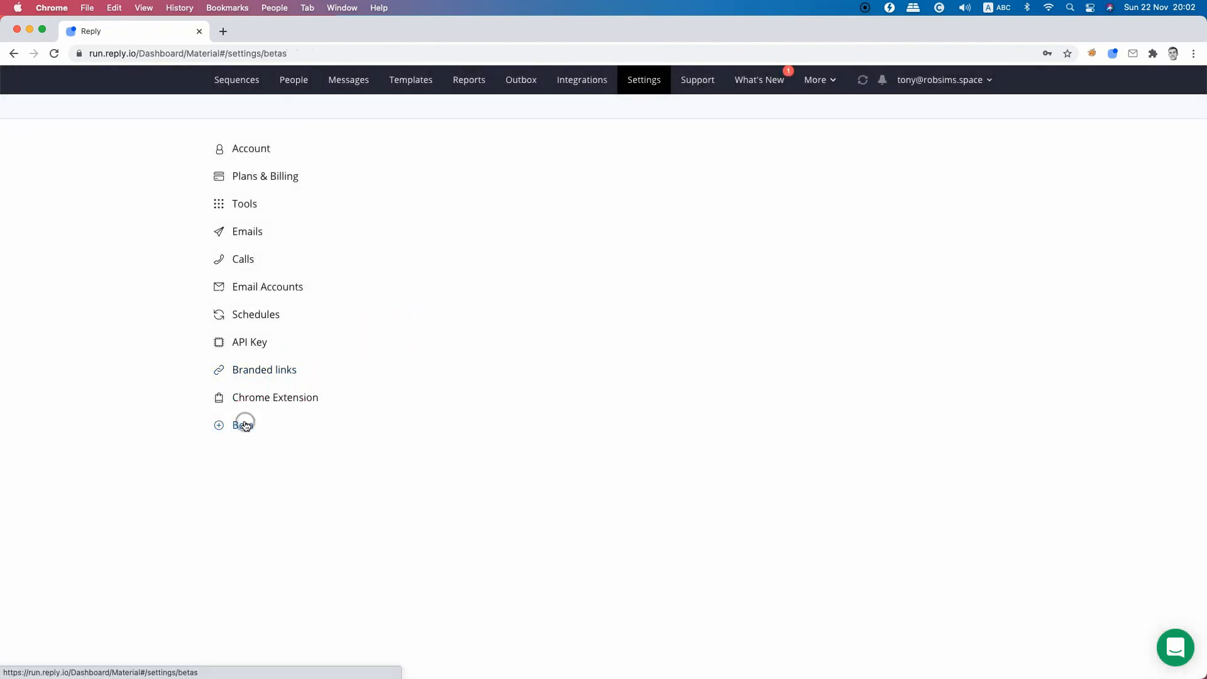
# - Go to the Beta Program settings and enable access to beta features
pyautogui.click(243, 424)
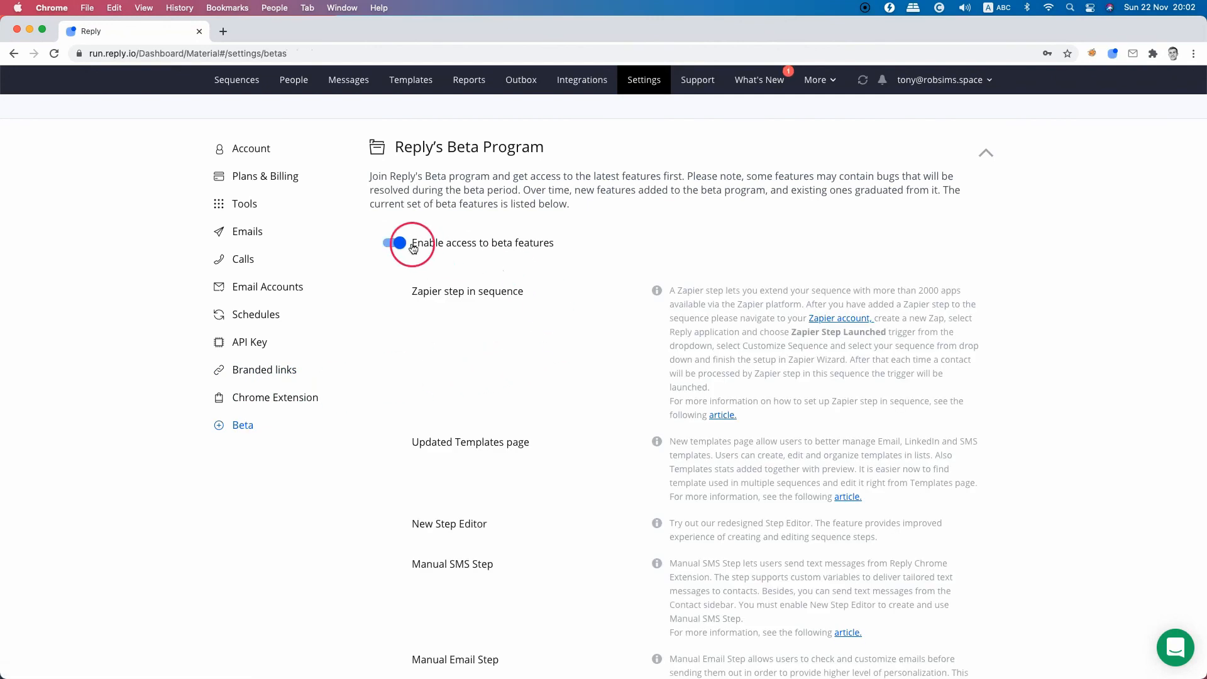
pyautogui.click(394, 242)
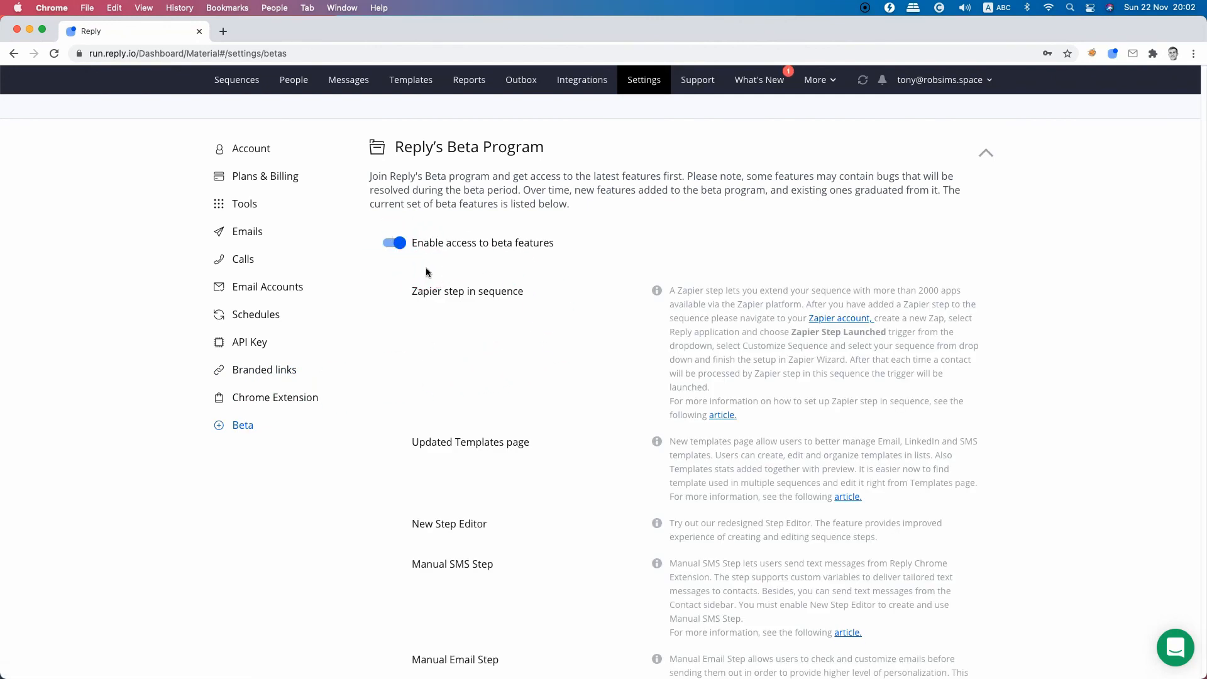